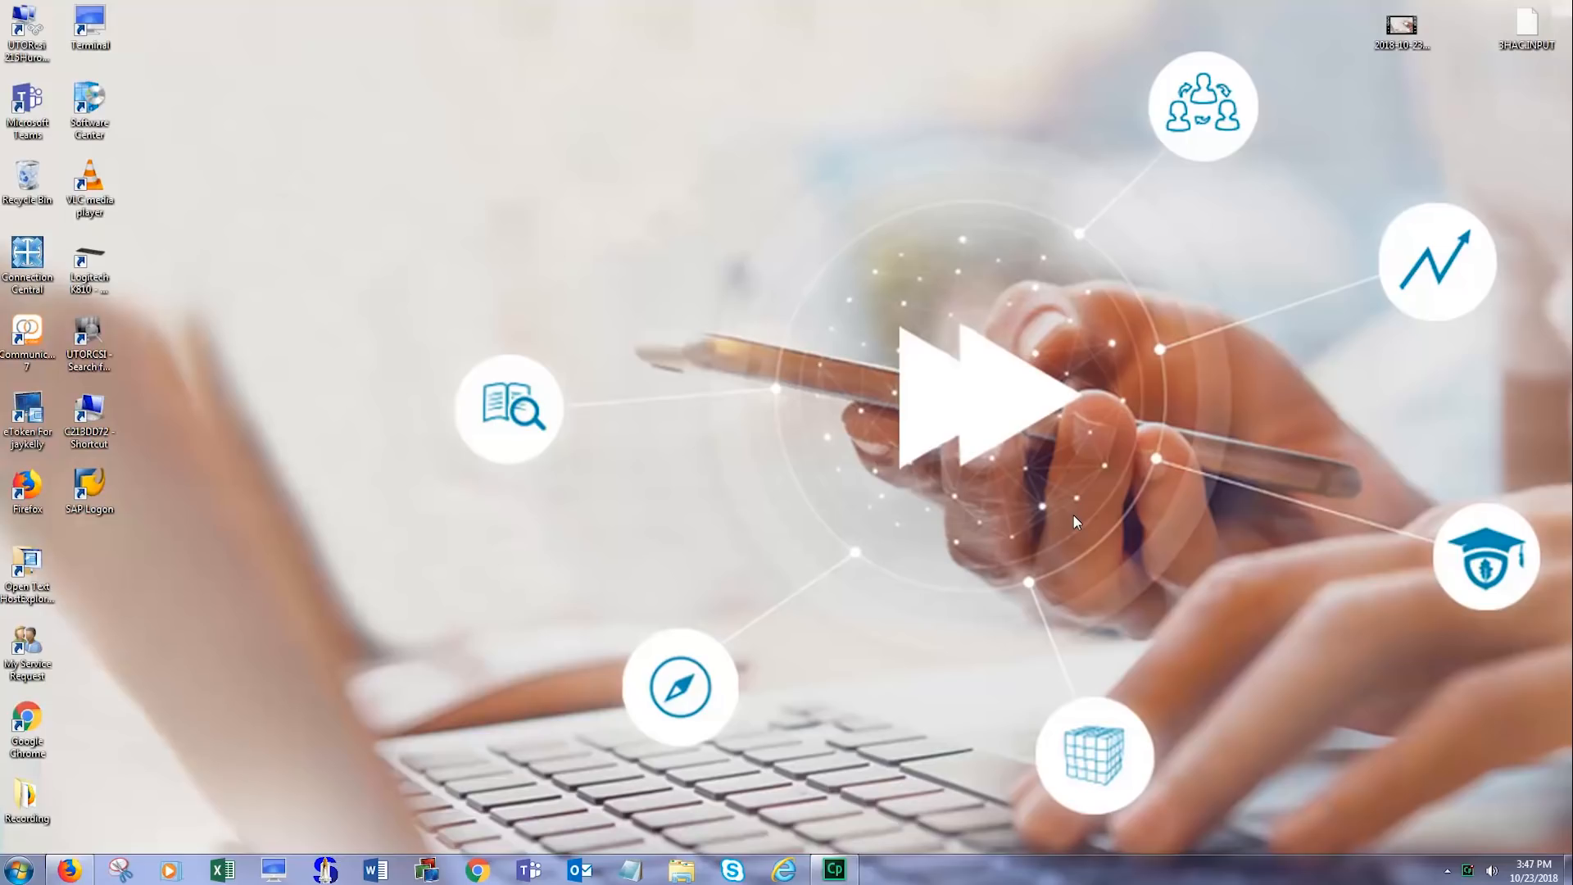
pyautogui.moveTo(1403, 749)
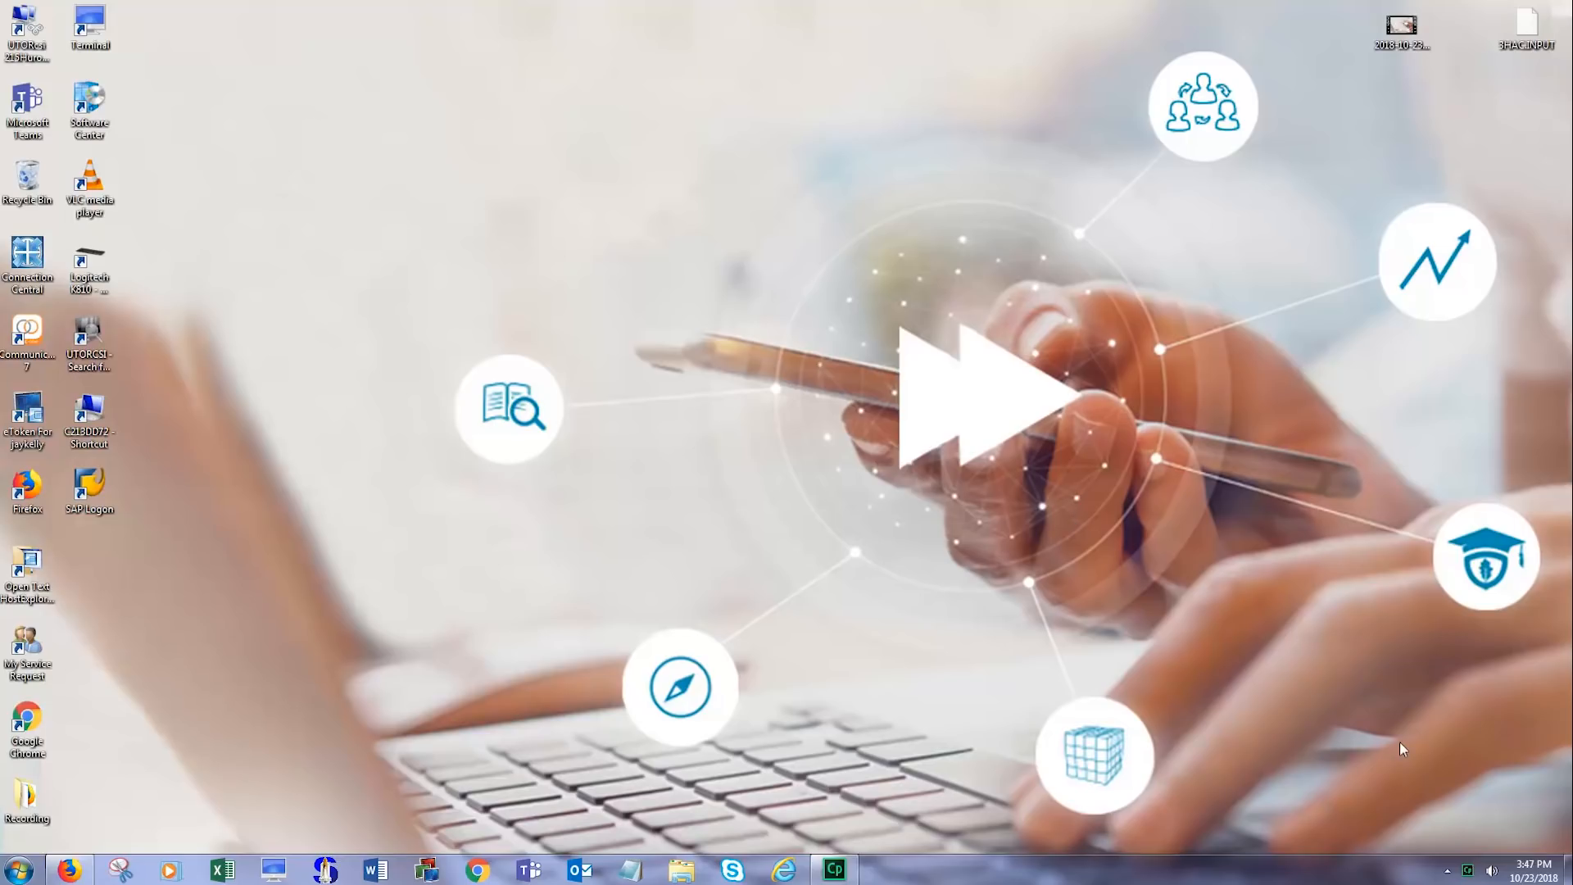
pyautogui.moveTo(1427, 817)
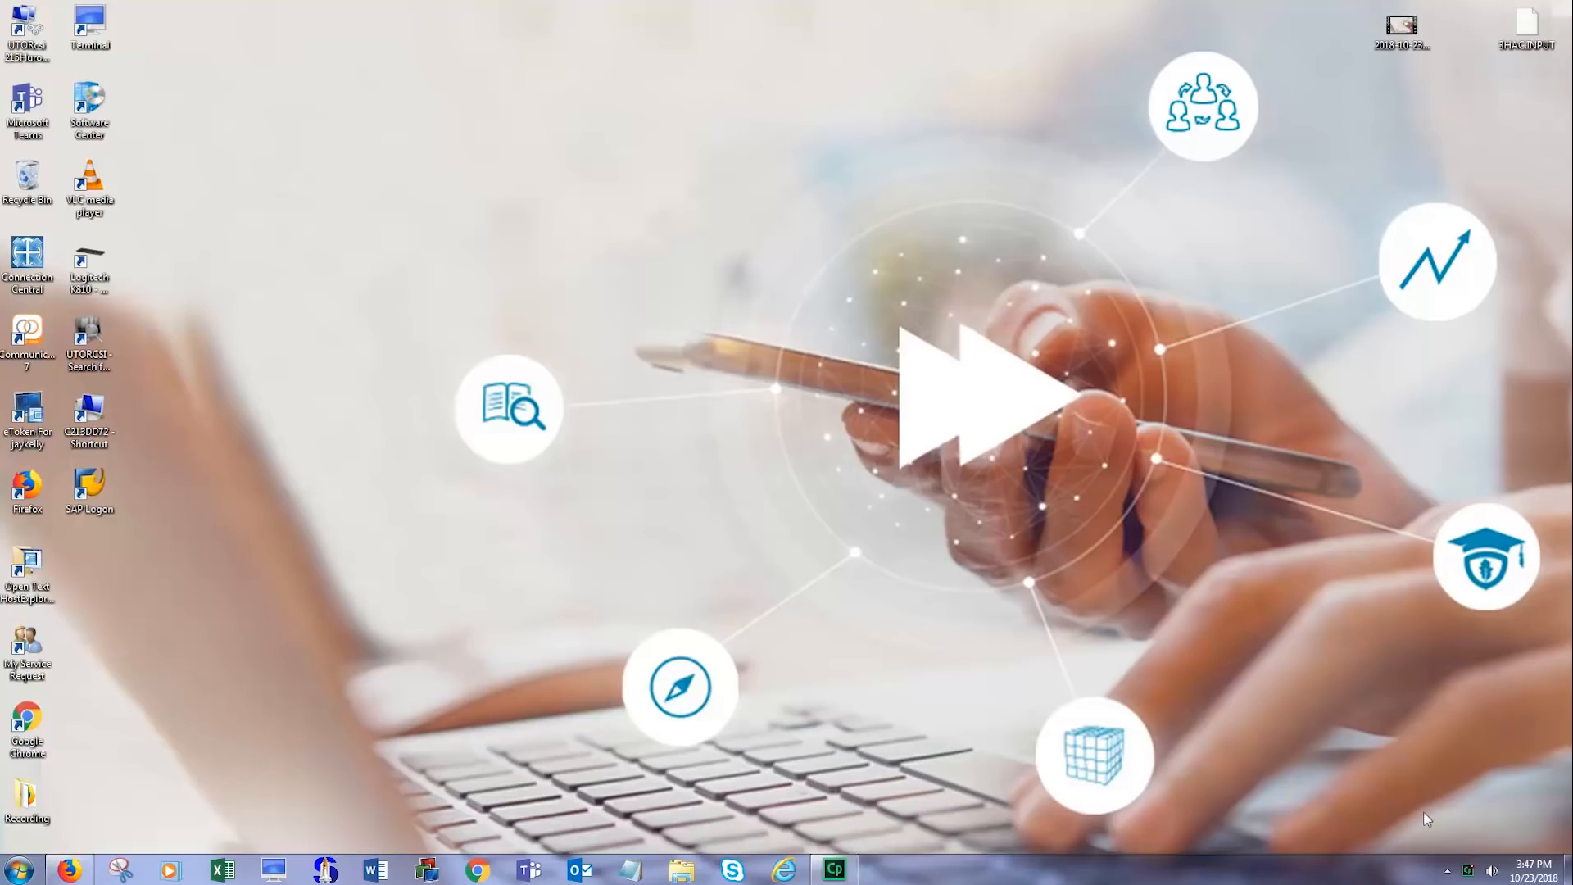
pyautogui.moveTo(1446, 812)
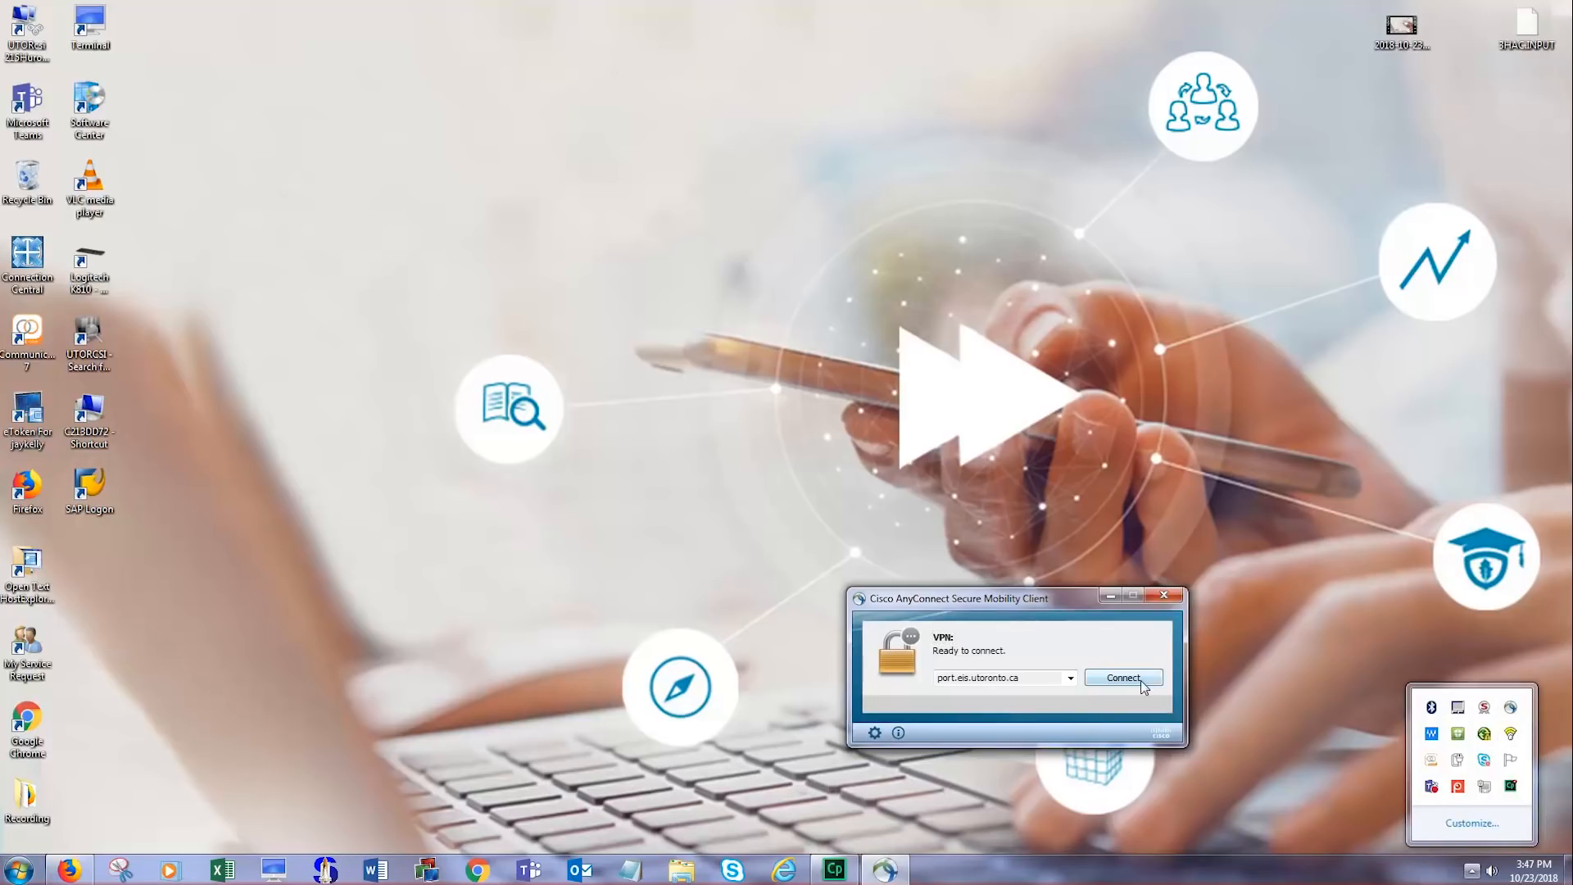
# Connect to the port.eis.utoronto.ca VPN, confirming the certificate and token password
pyautogui.click(1122, 677)
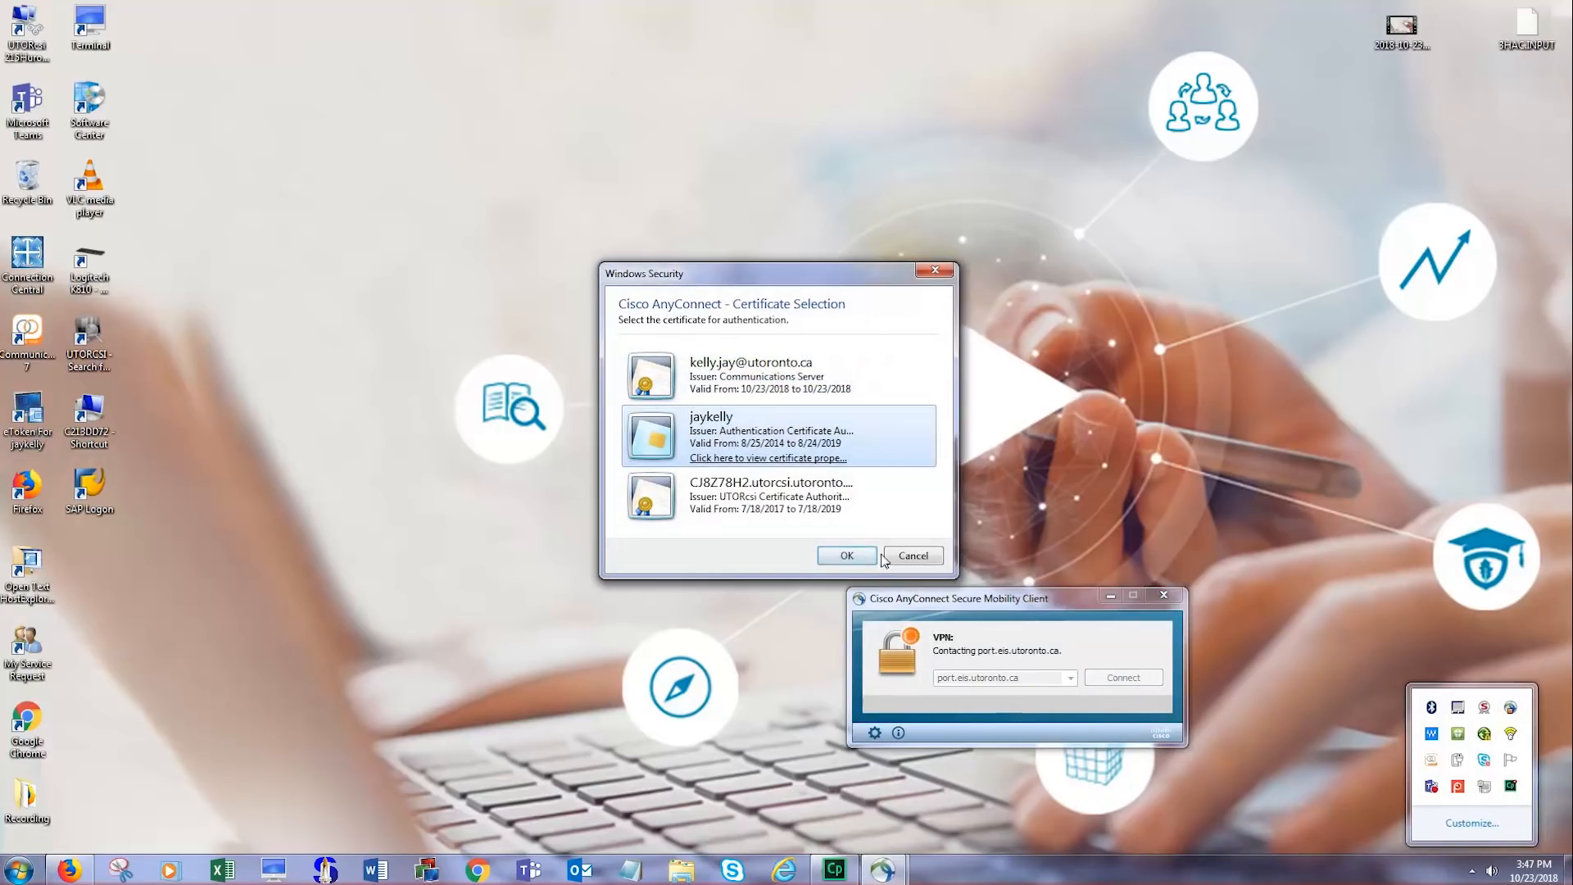
pyautogui.click(846, 555)
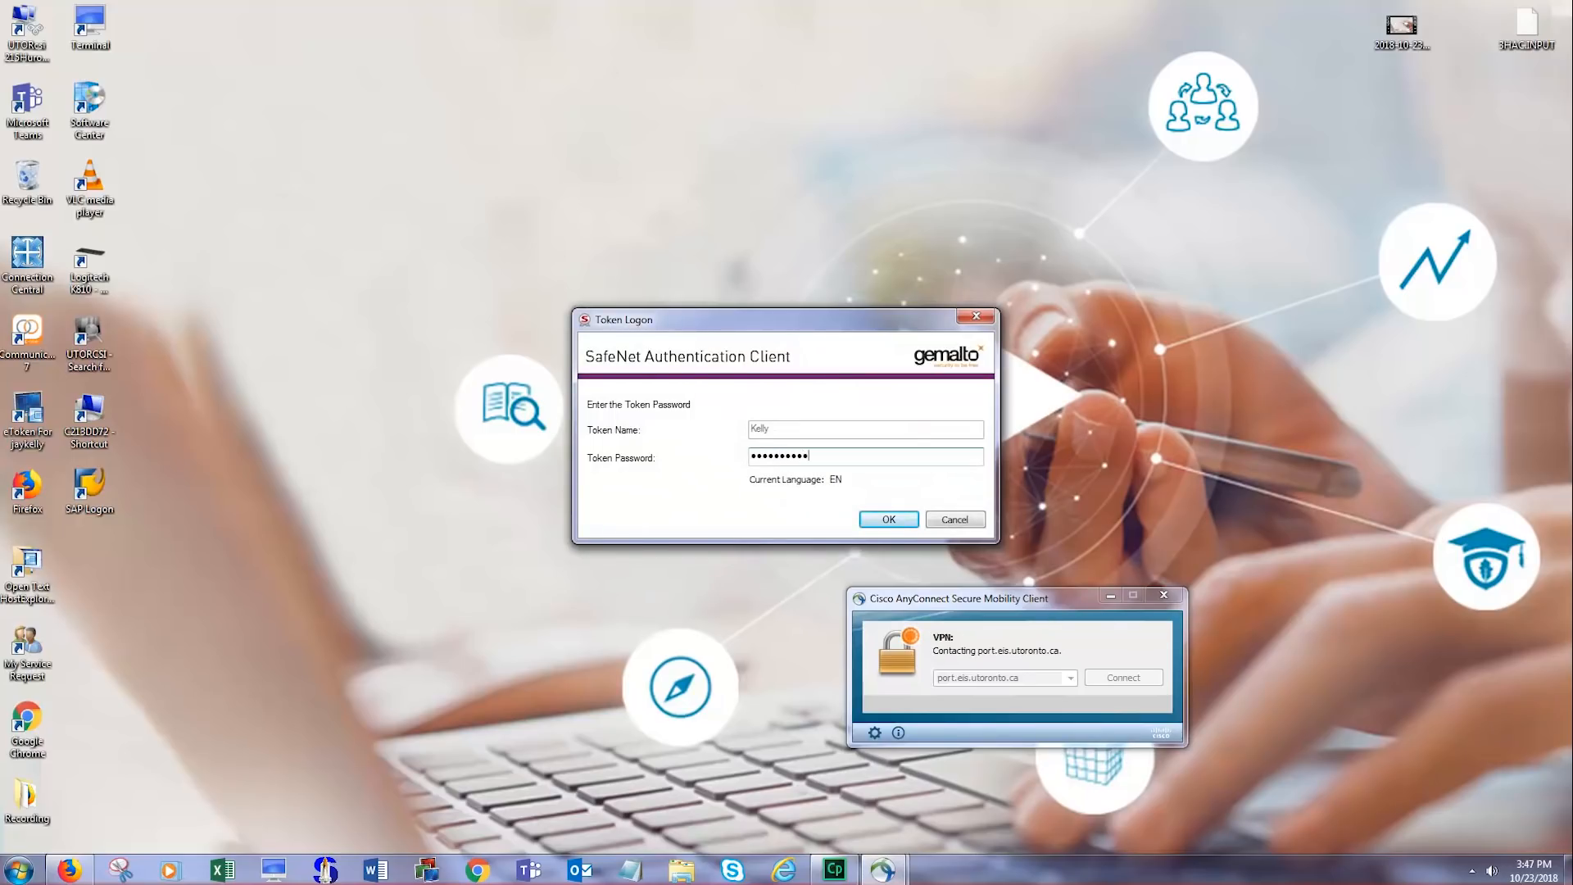
pyautogui.click(887, 520)
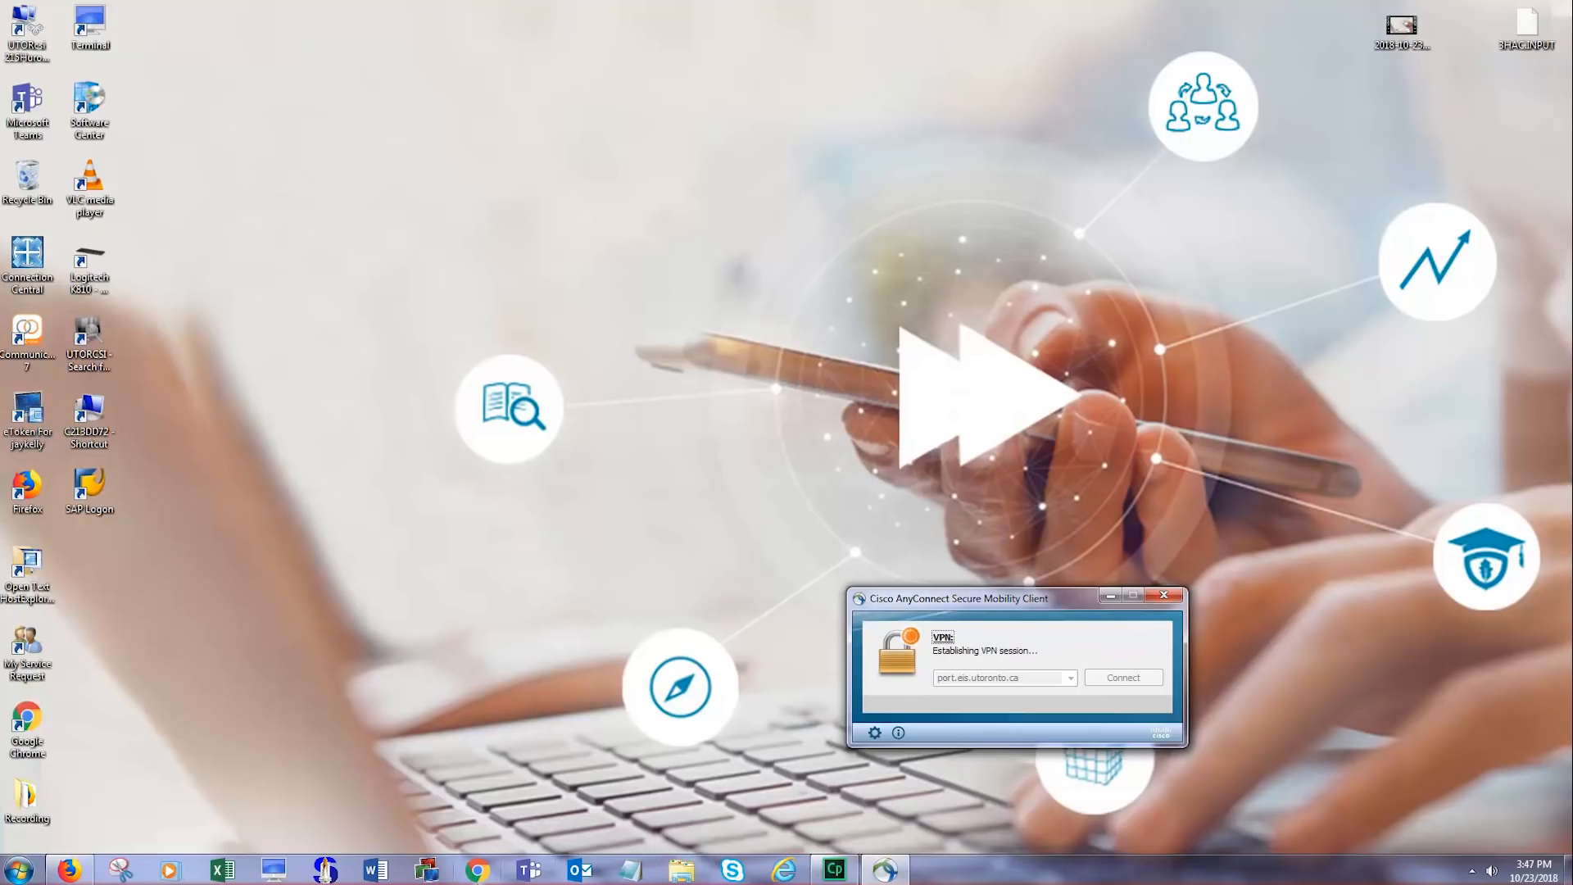
pyautogui.moveTo(480, 869)
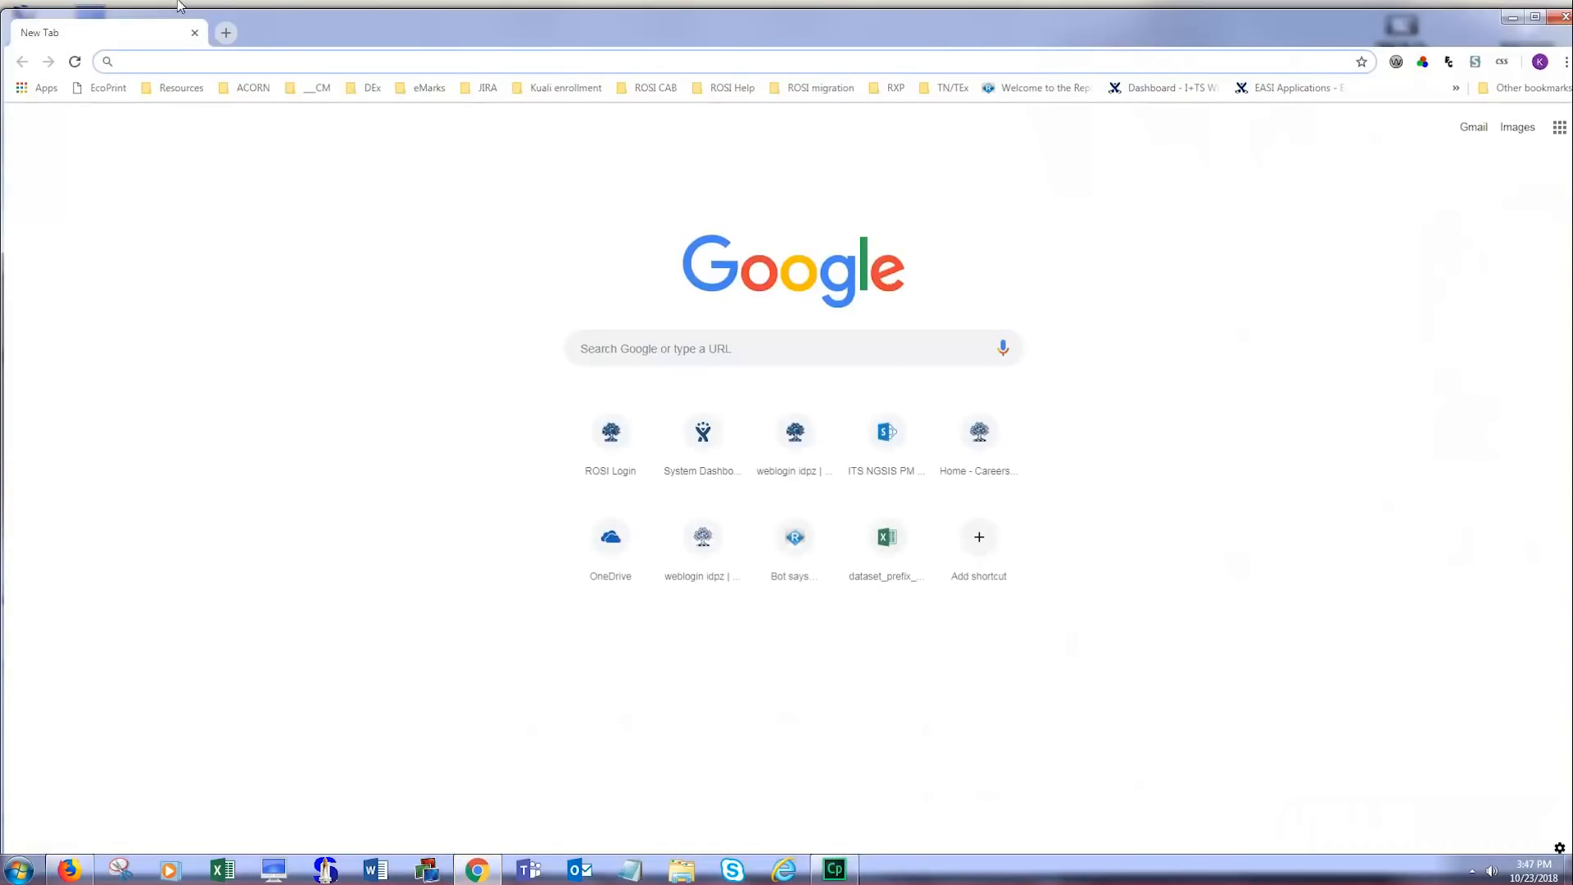
# Add a second new tab in Chrome
pyautogui.click(225, 33)
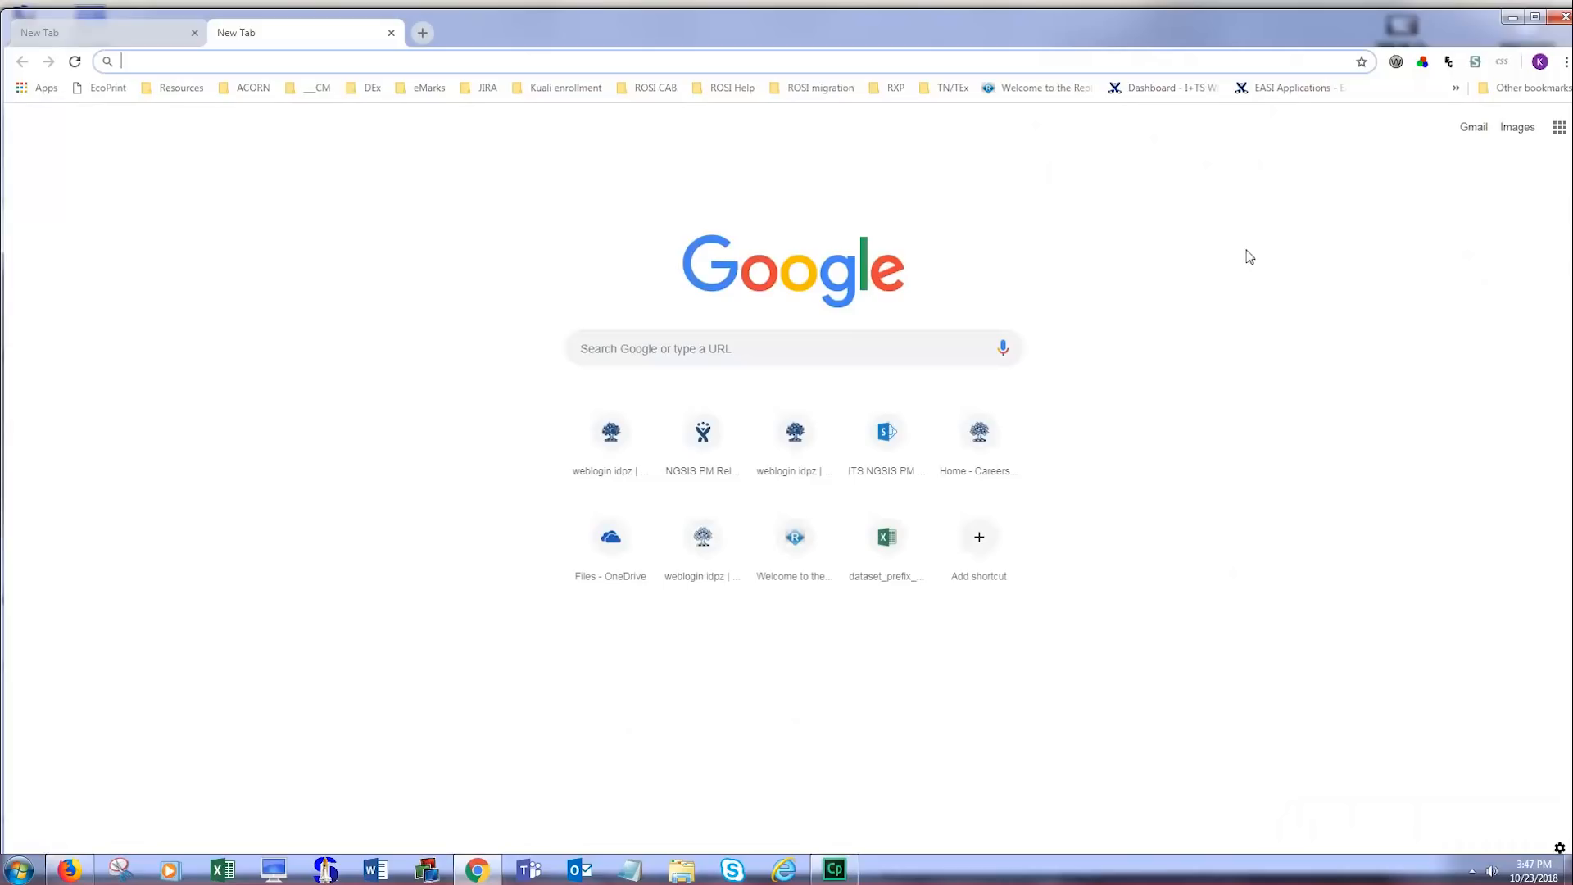
pyautogui.moveTo(591, 840)
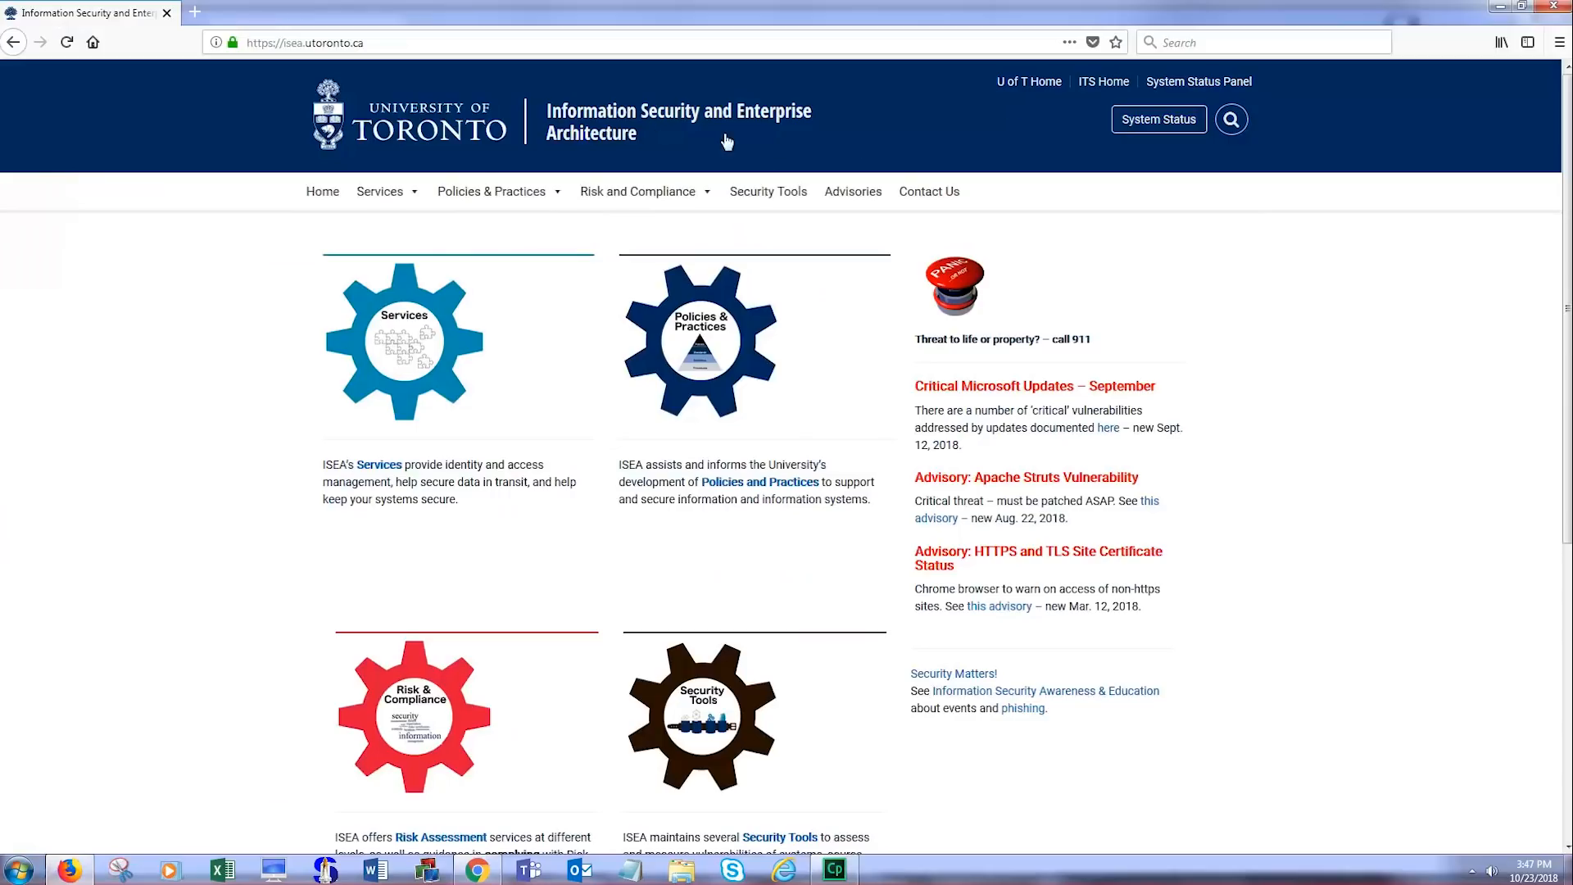
# Reach the ISEA eToken Technical Information page via Services > eToken / MFA and choose Browsers – Firefox
pyautogui.click(378, 190)
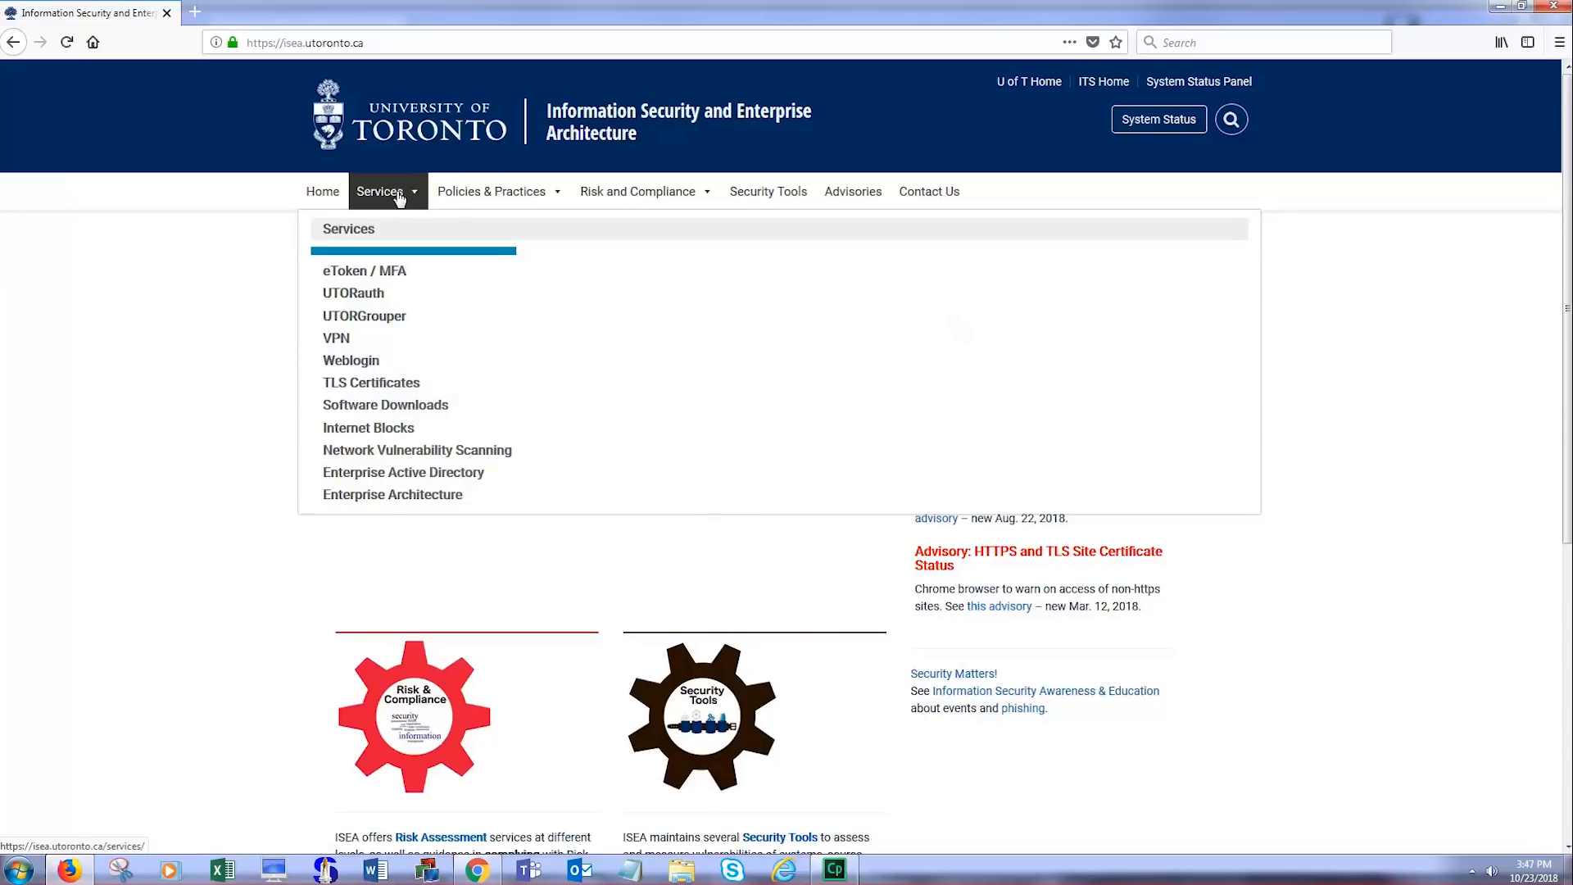
pyautogui.moveTo(359, 277)
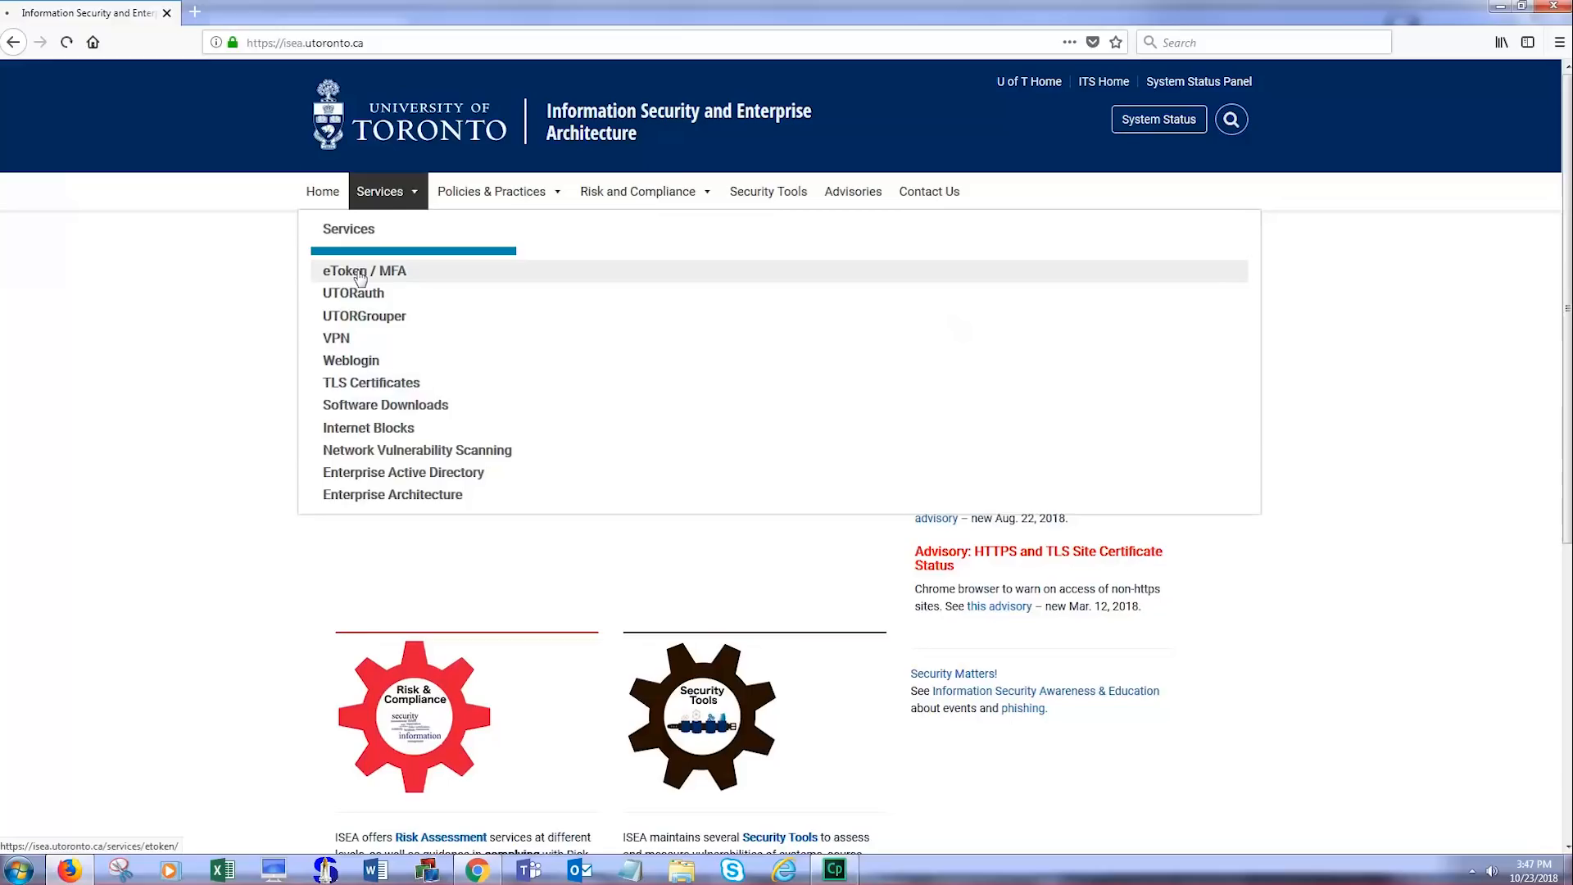
pyautogui.click(363, 270)
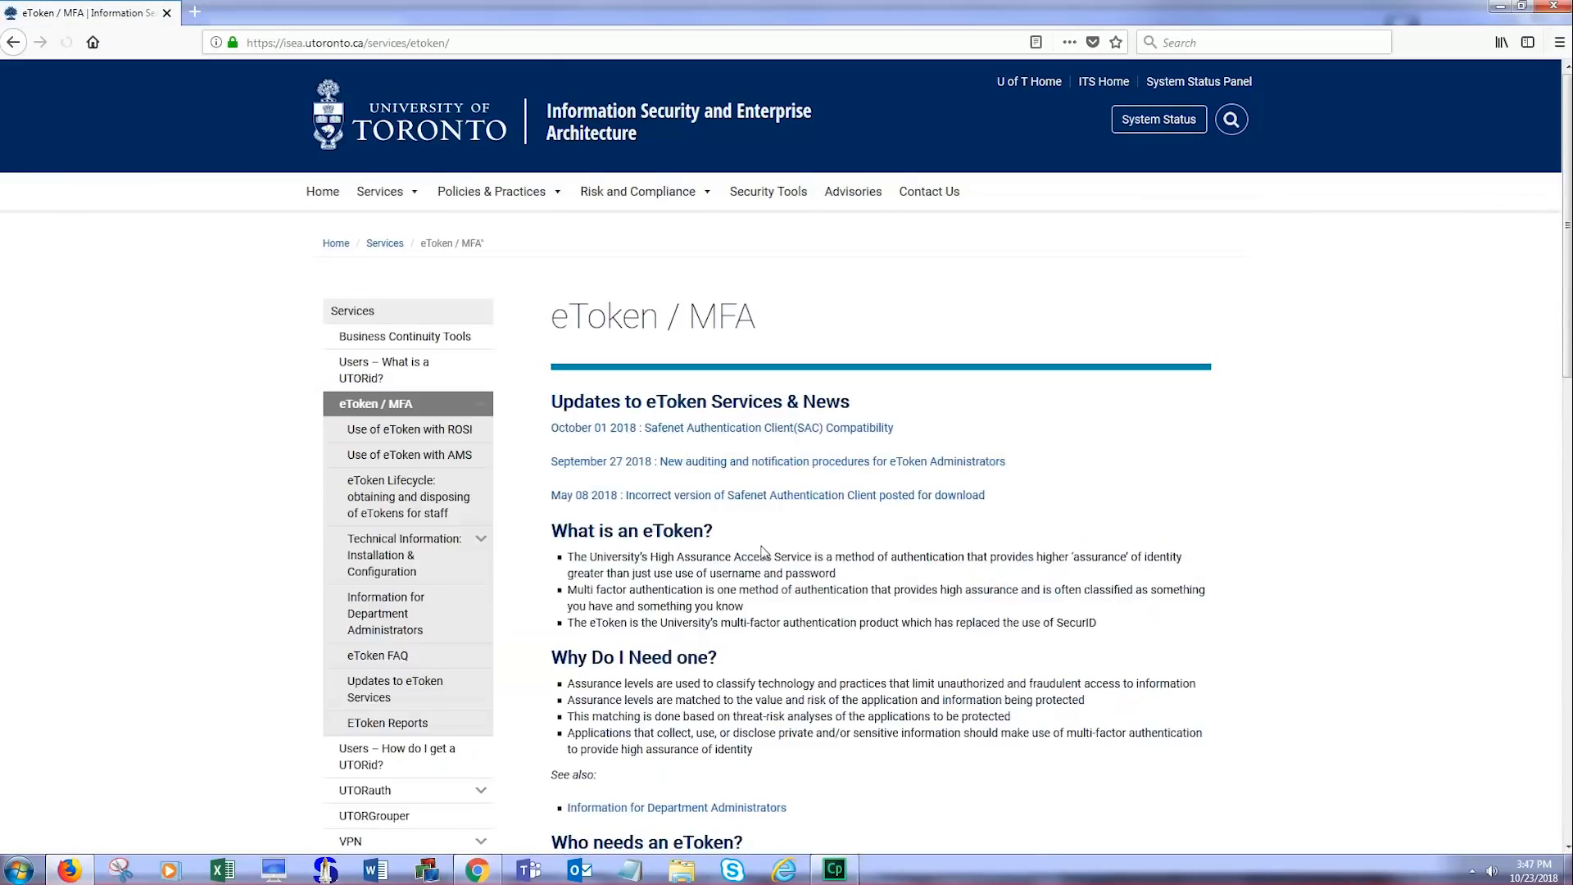
pyautogui.scroll(-3)
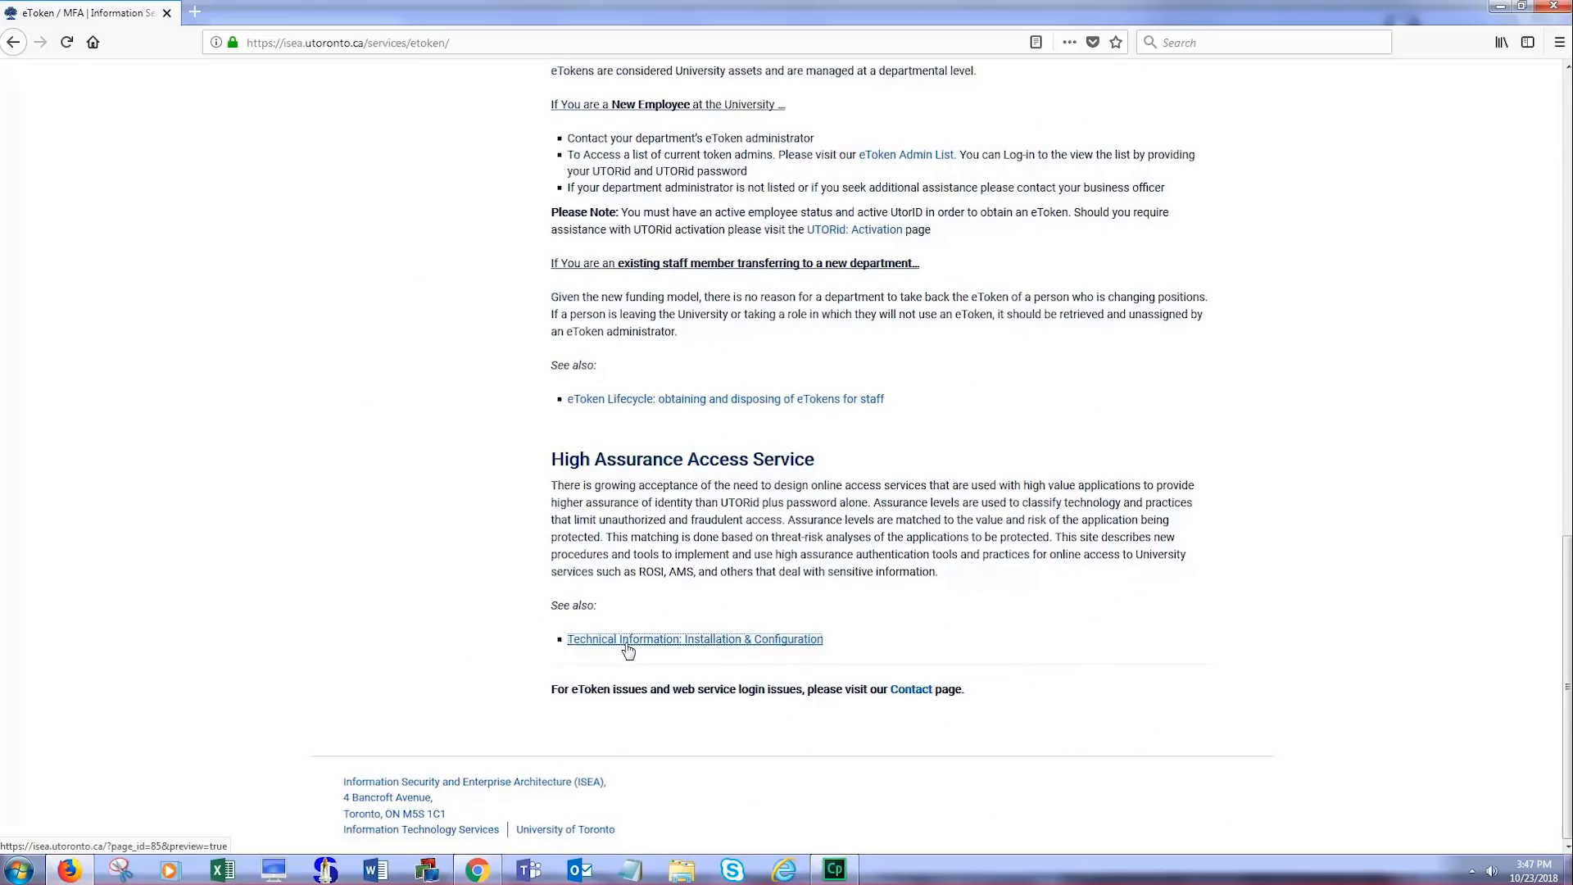
pyautogui.click(695, 639)
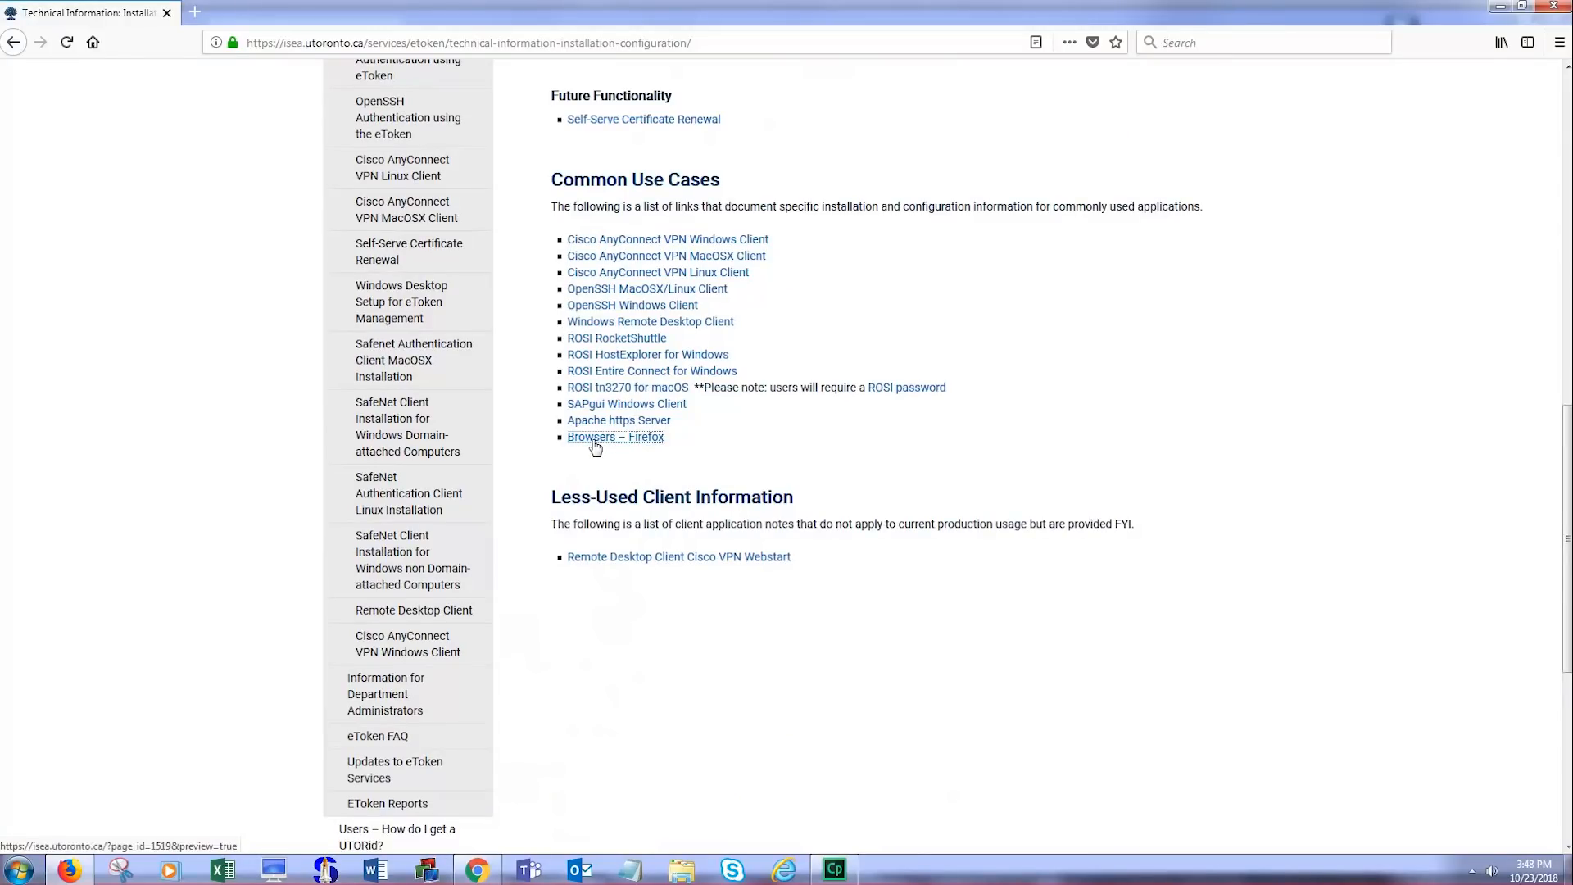
pyautogui.click(615, 436)
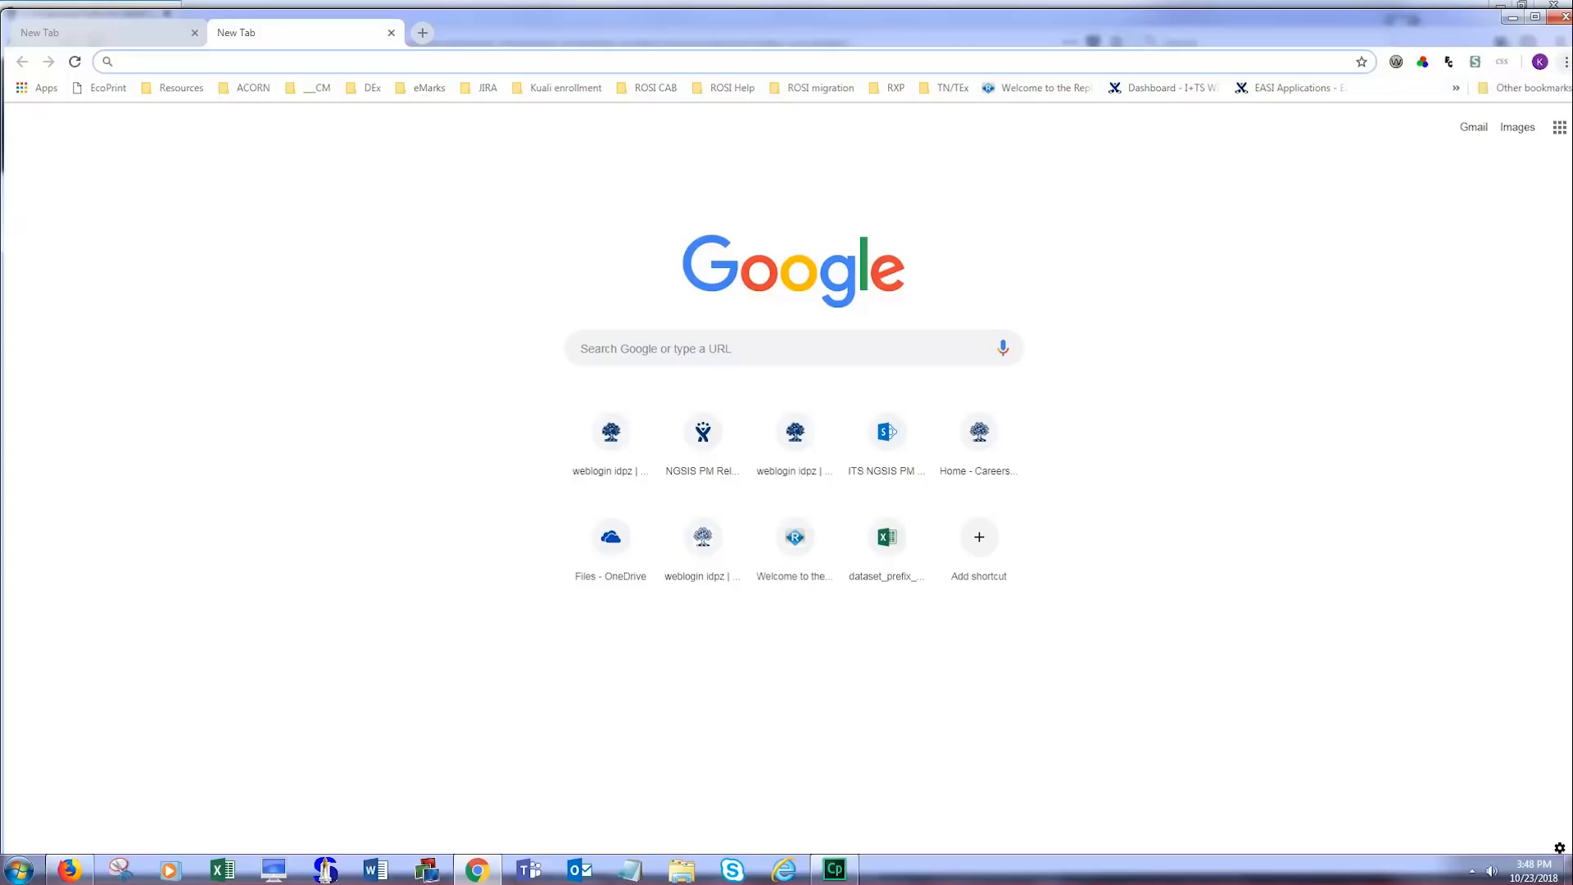
# Navigate Chrome settings to Advanced > Content settings > Pop-ups and redirects
pyautogui.click(1562, 61)
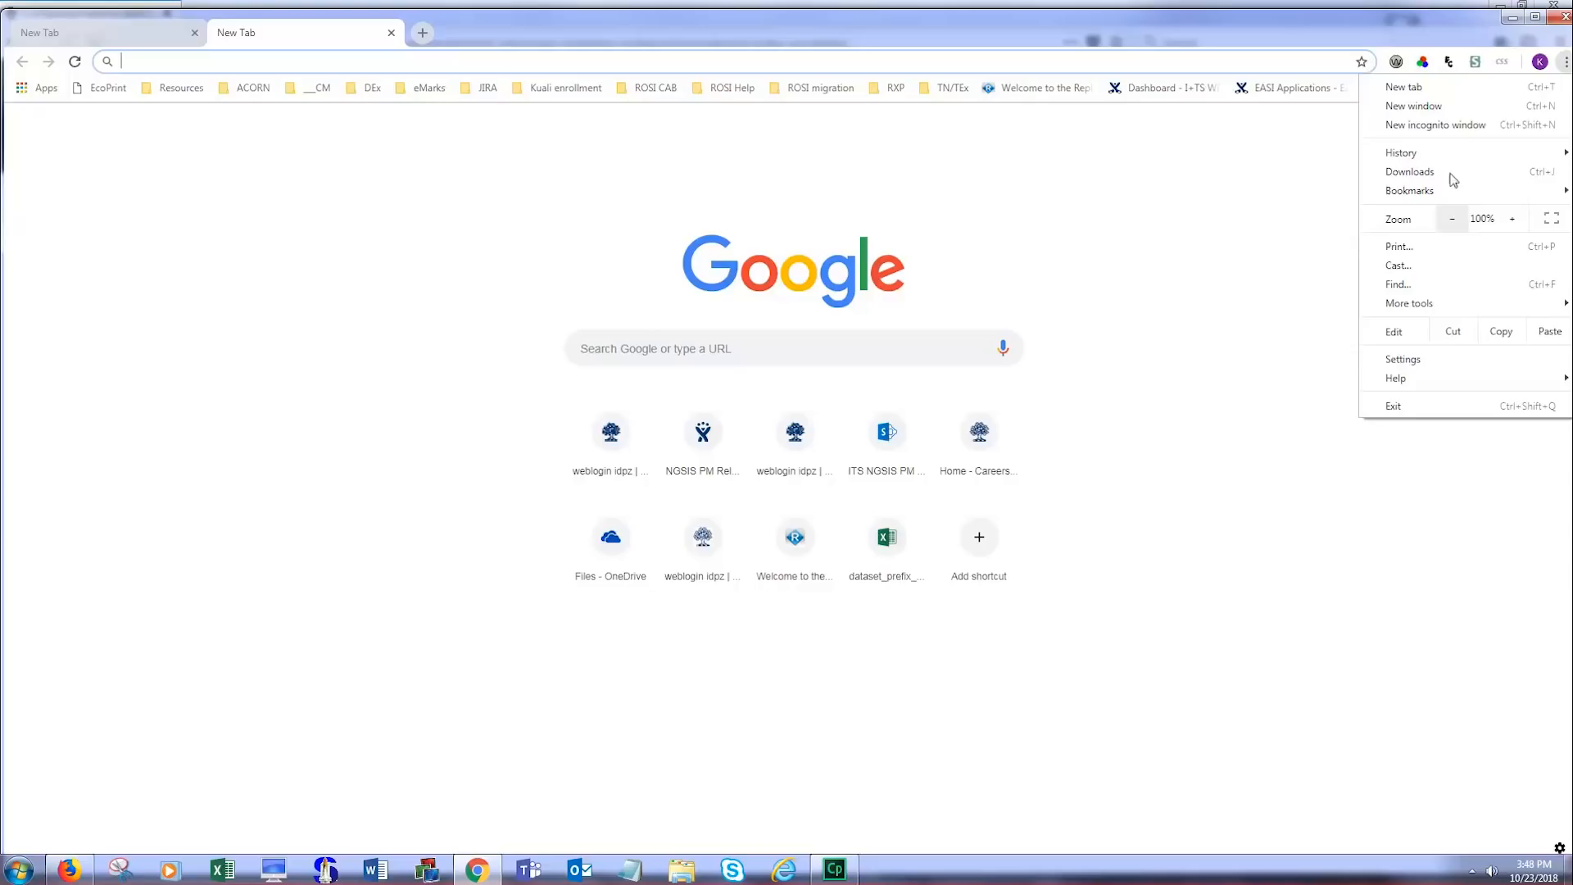
pyautogui.click(1403, 359)
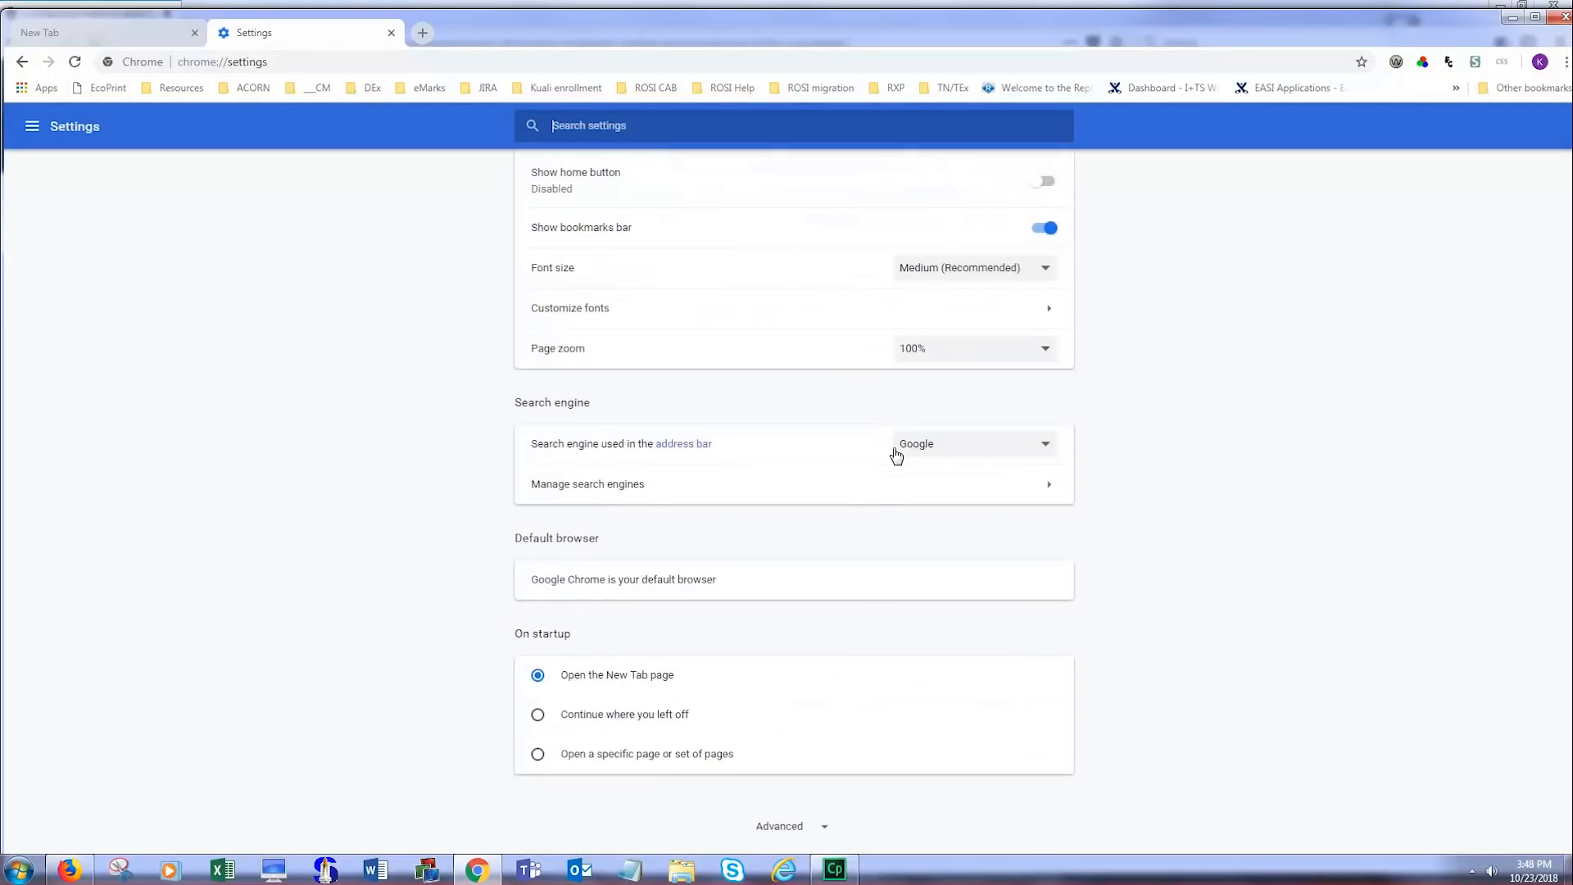
pyautogui.click(785, 825)
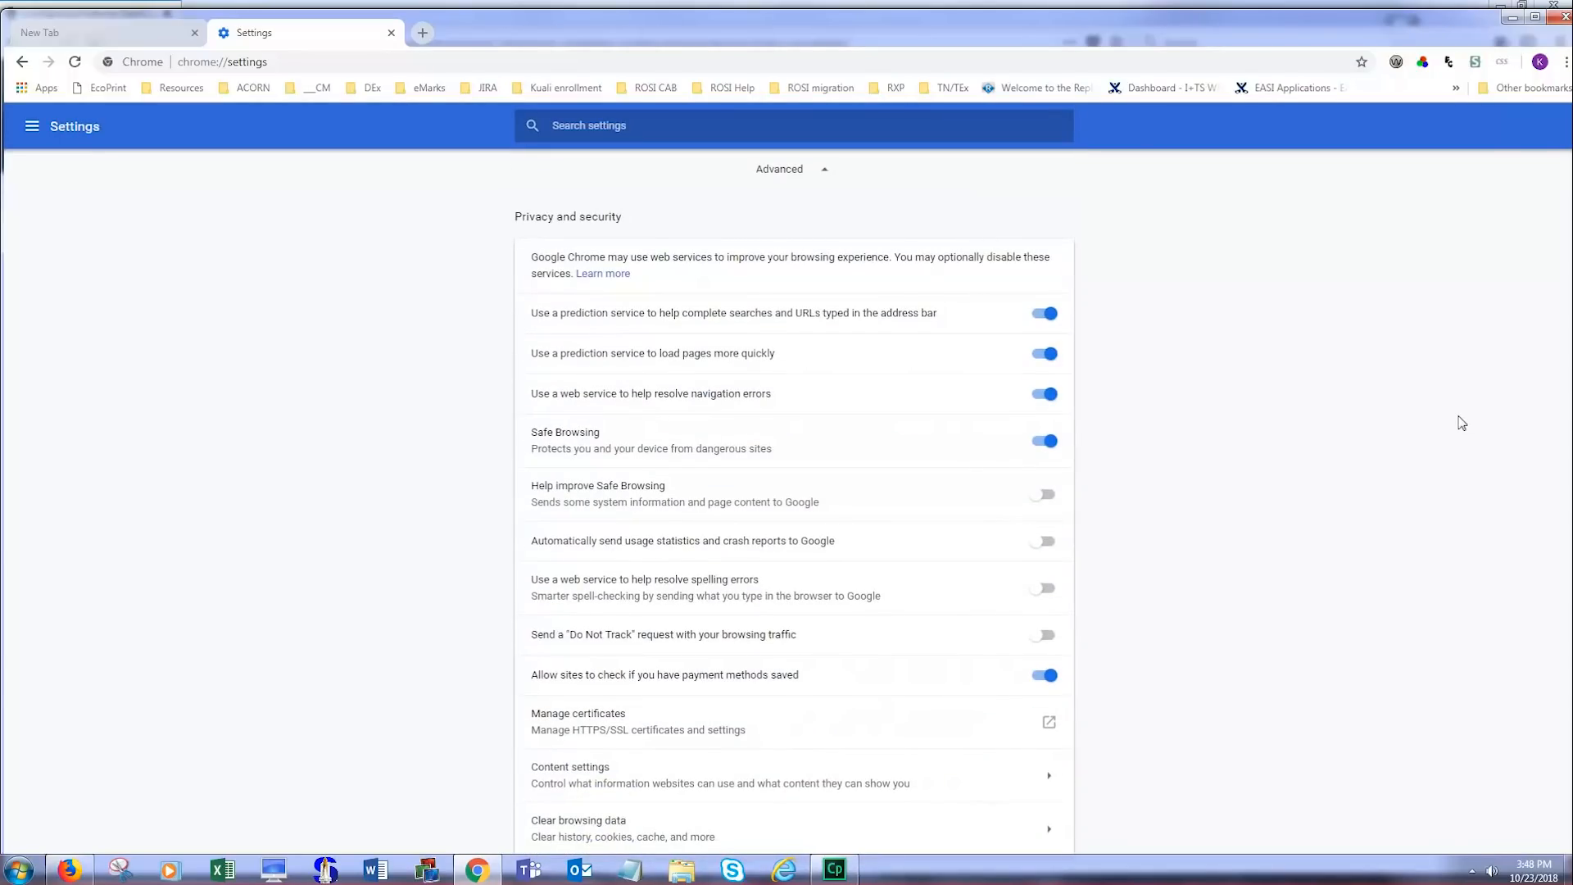
pyautogui.scroll(-3)
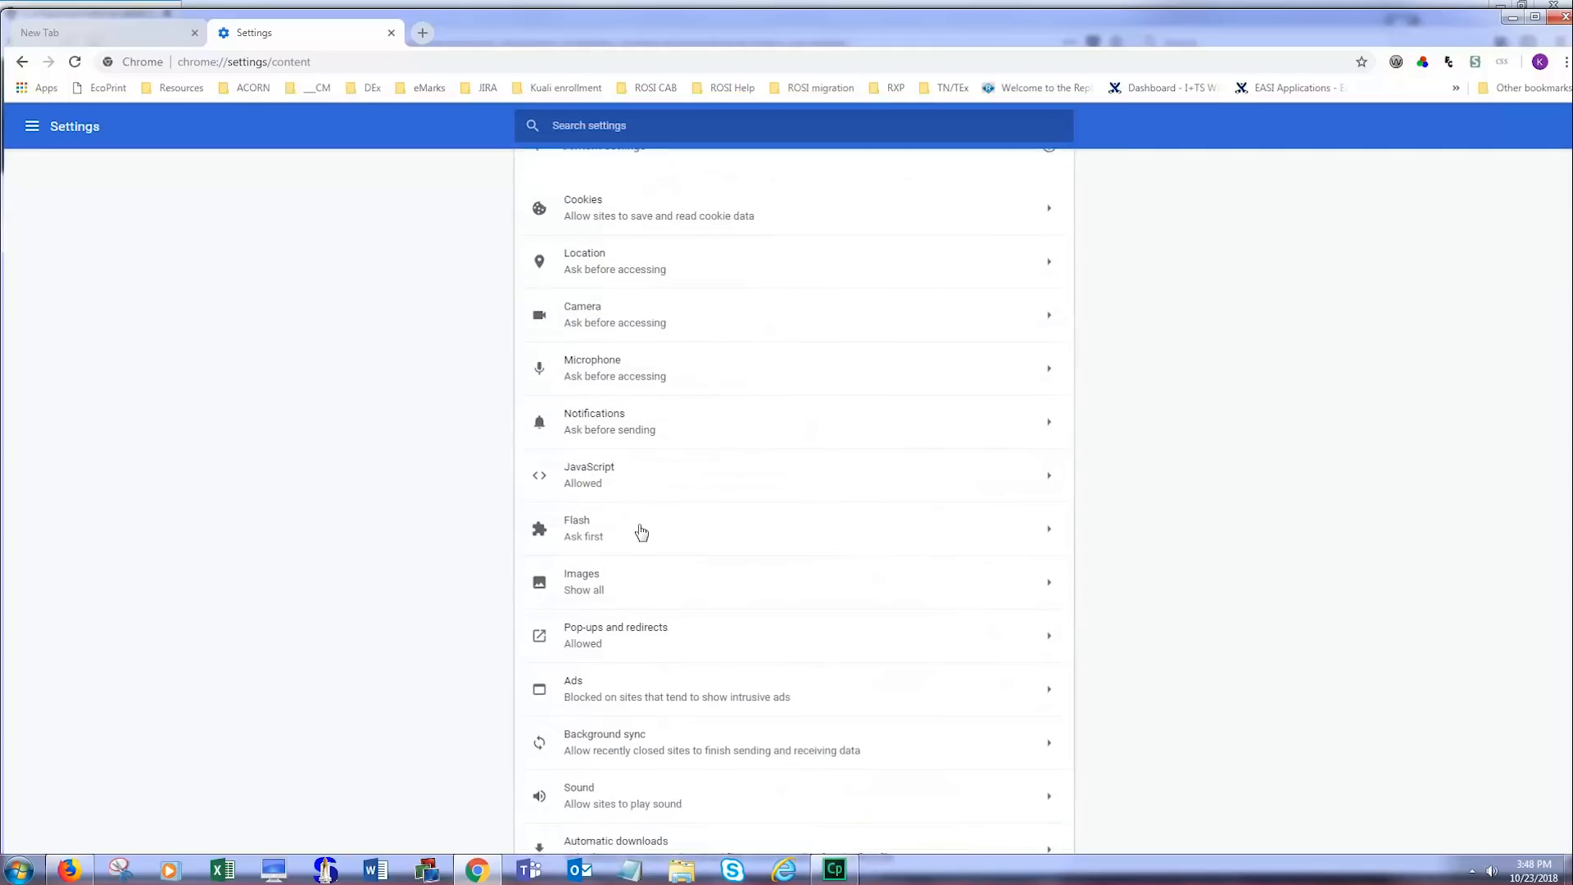
pyautogui.click(615, 634)
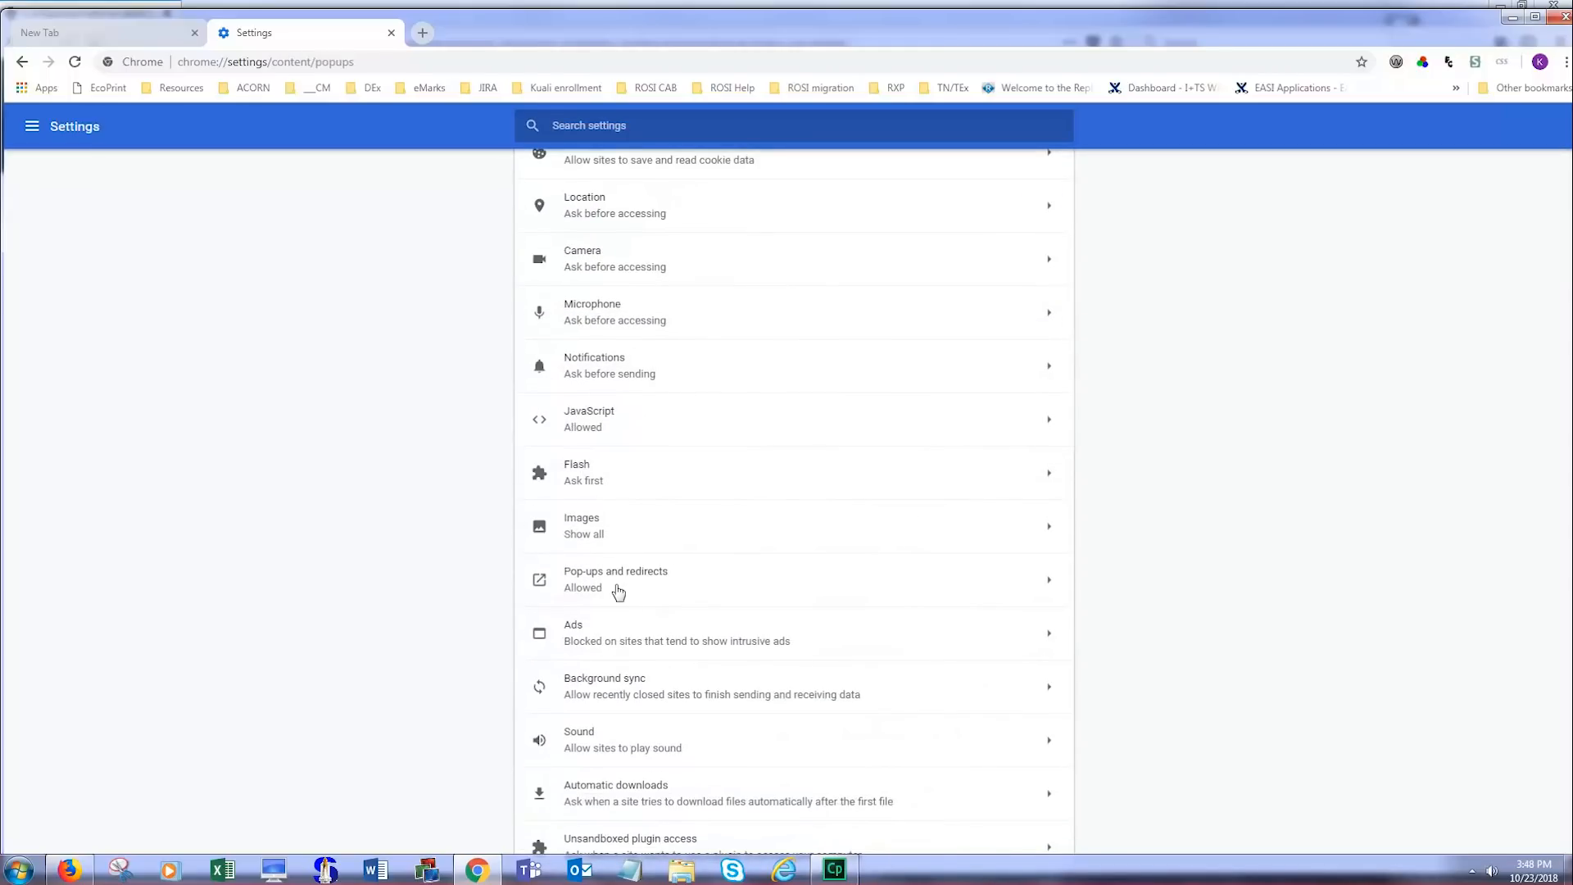
pyautogui.click(614, 579)
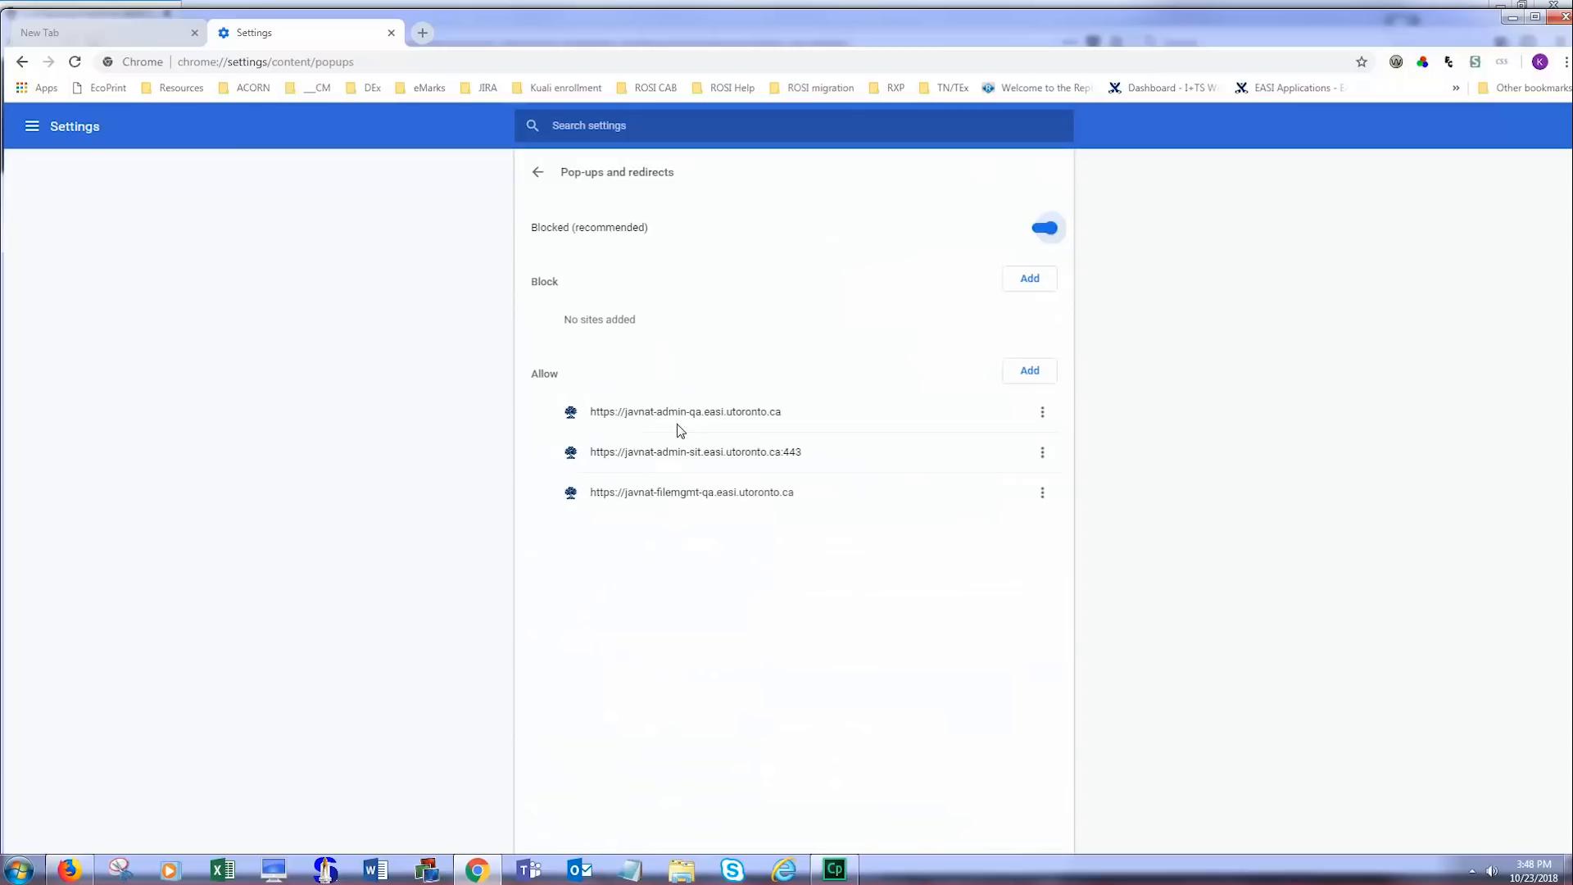
# Switch pop-ups and redirects from Blocked to Allowed and close the settings tab
pyautogui.click(1044, 227)
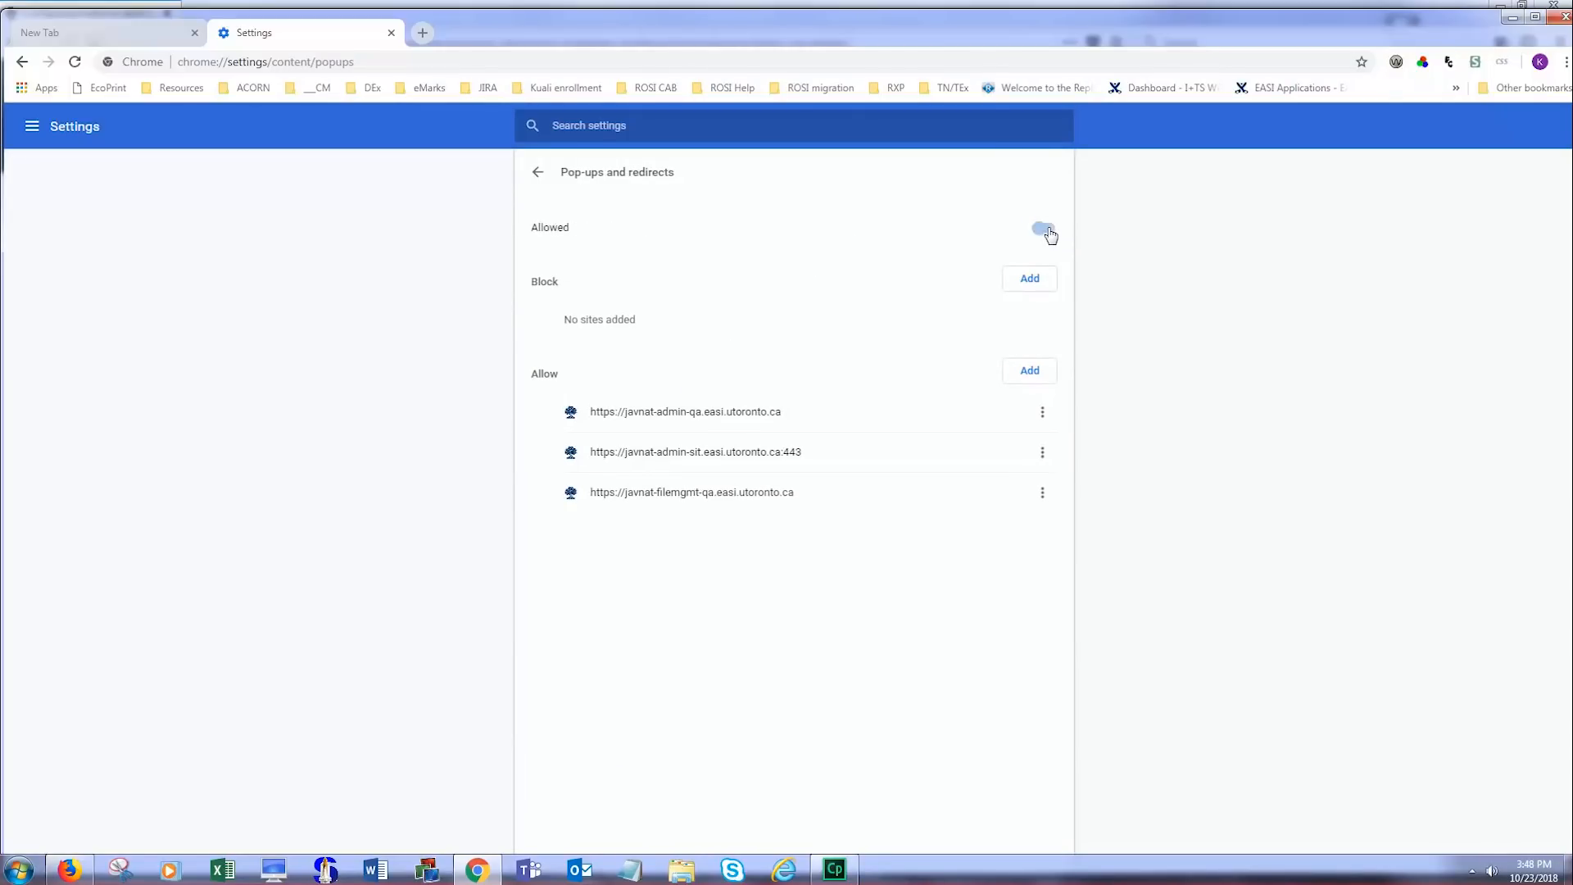
pyautogui.click(1044, 227)
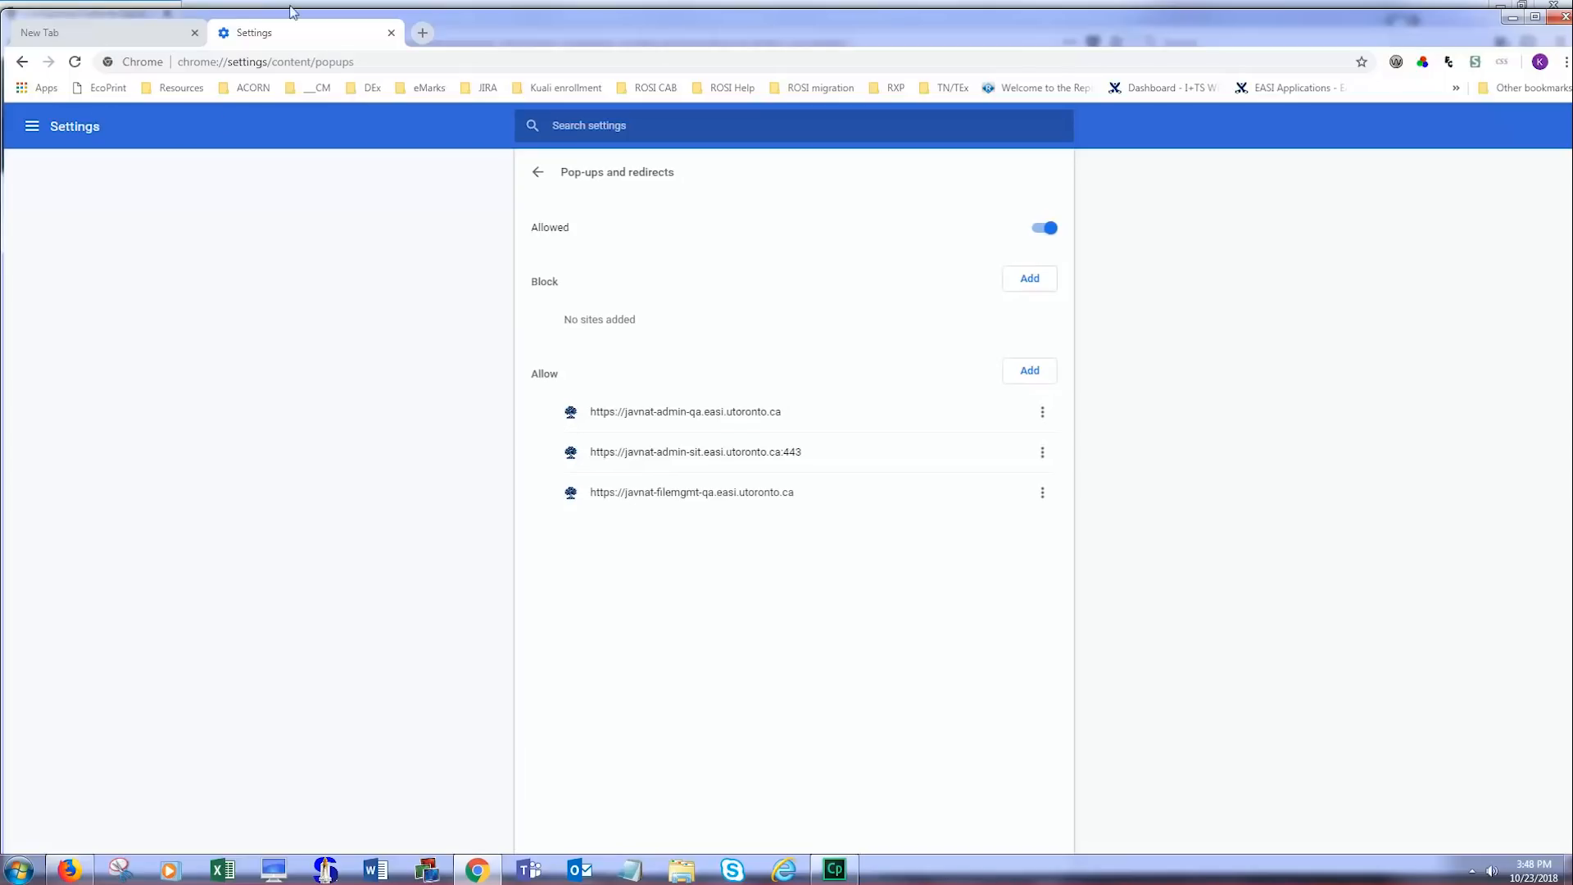
pyautogui.click(390, 33)
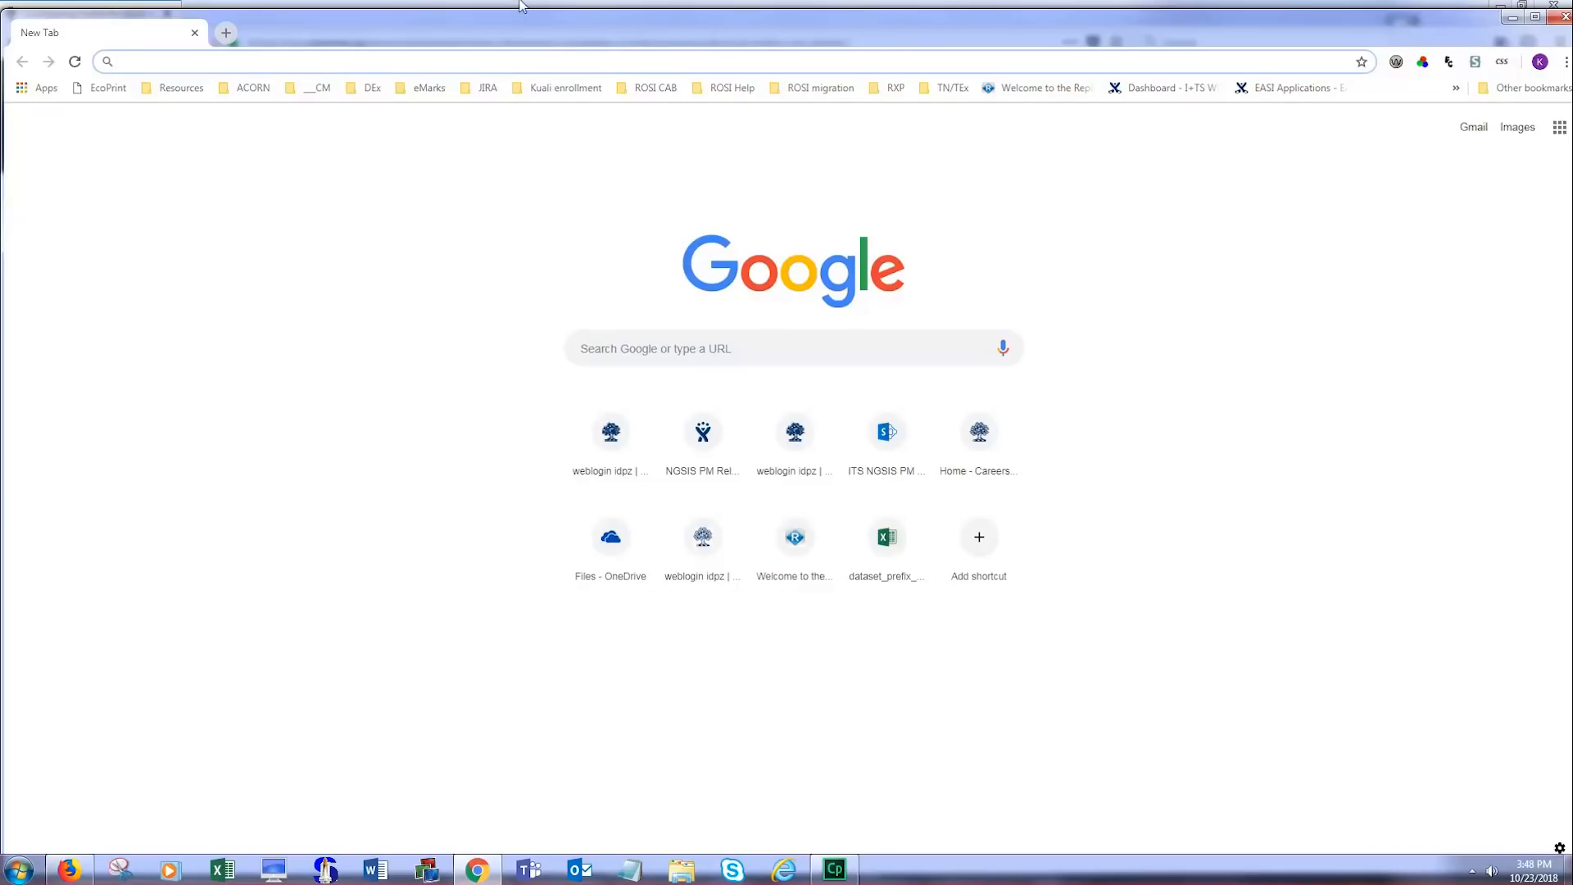
# Log into the UofT weblogin with eToken from the ROSI migration bookmark, confirming certificate and token password
pyautogui.click(820, 87)
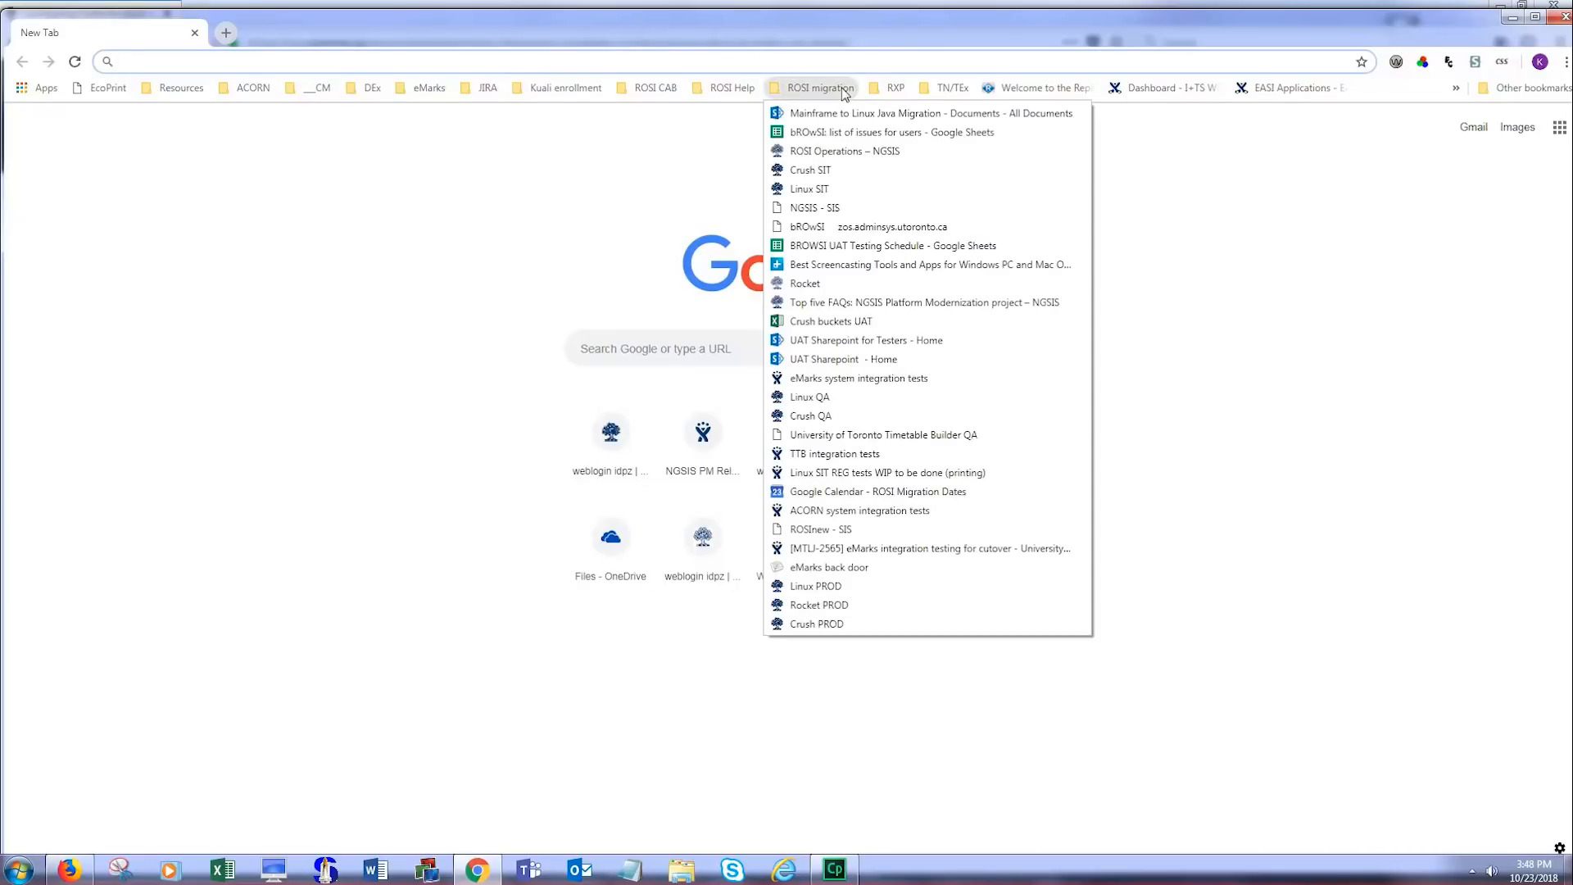
pyautogui.moveTo(809, 397)
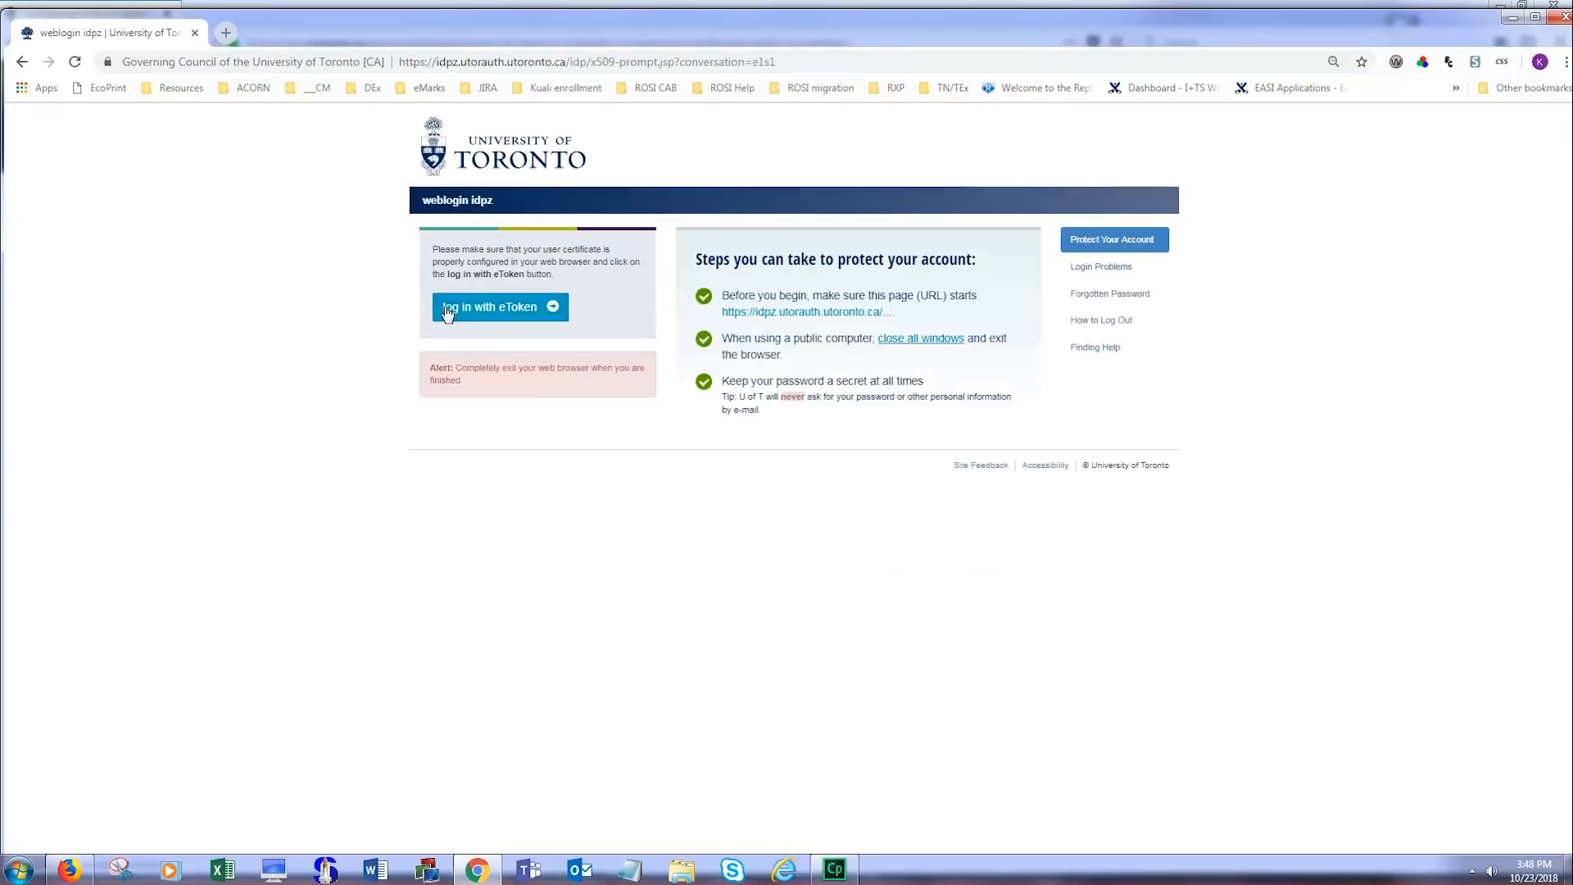
pyautogui.click(498, 307)
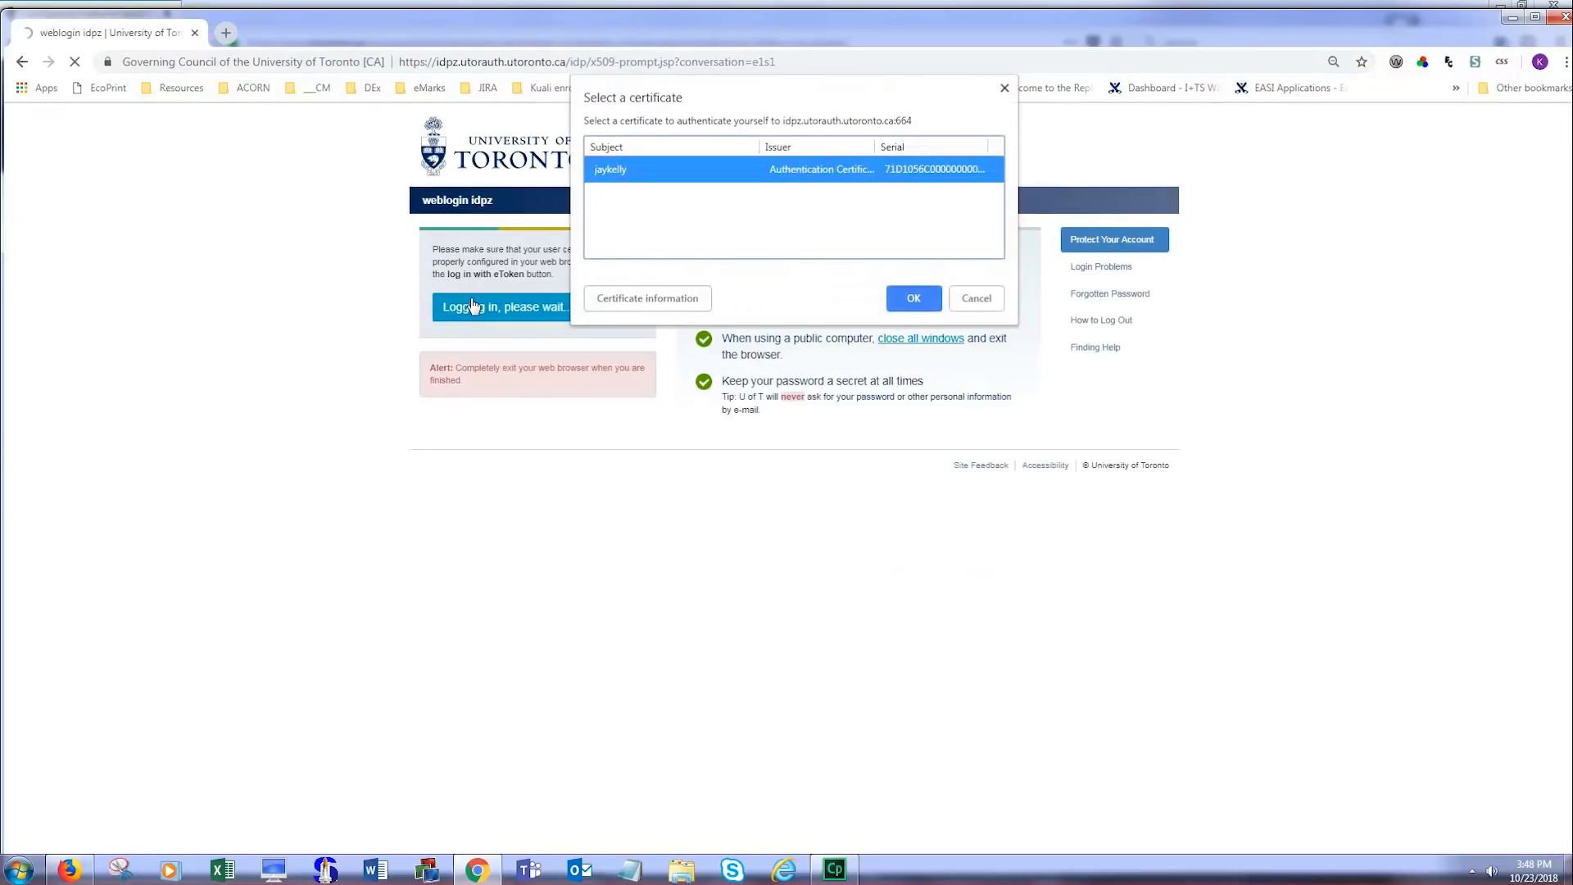
pyautogui.click(913, 298)
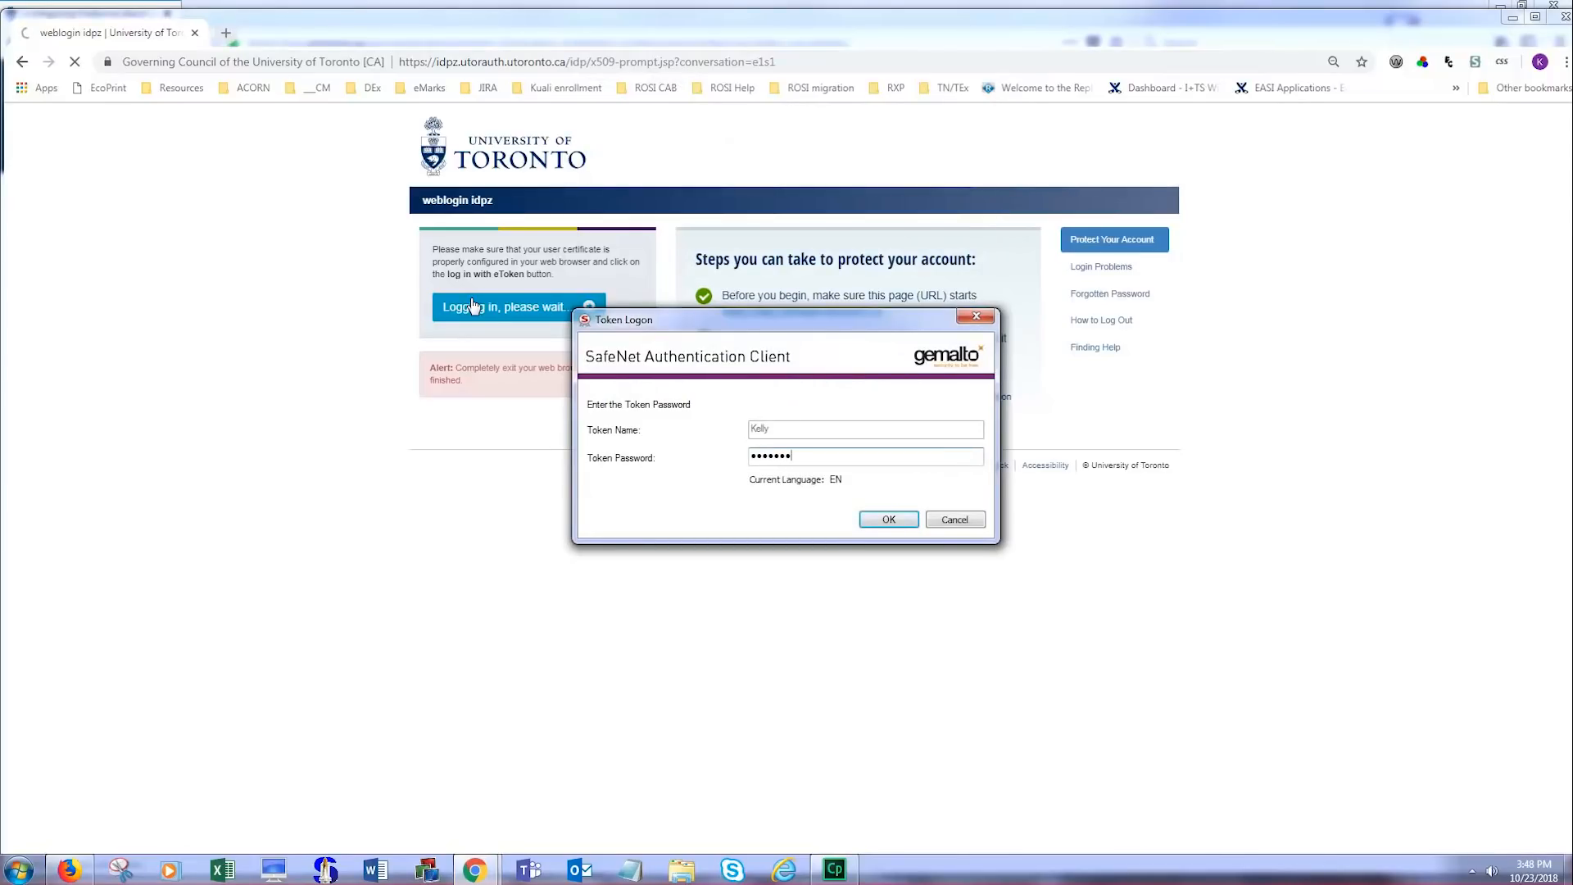
pyautogui.click(887, 519)
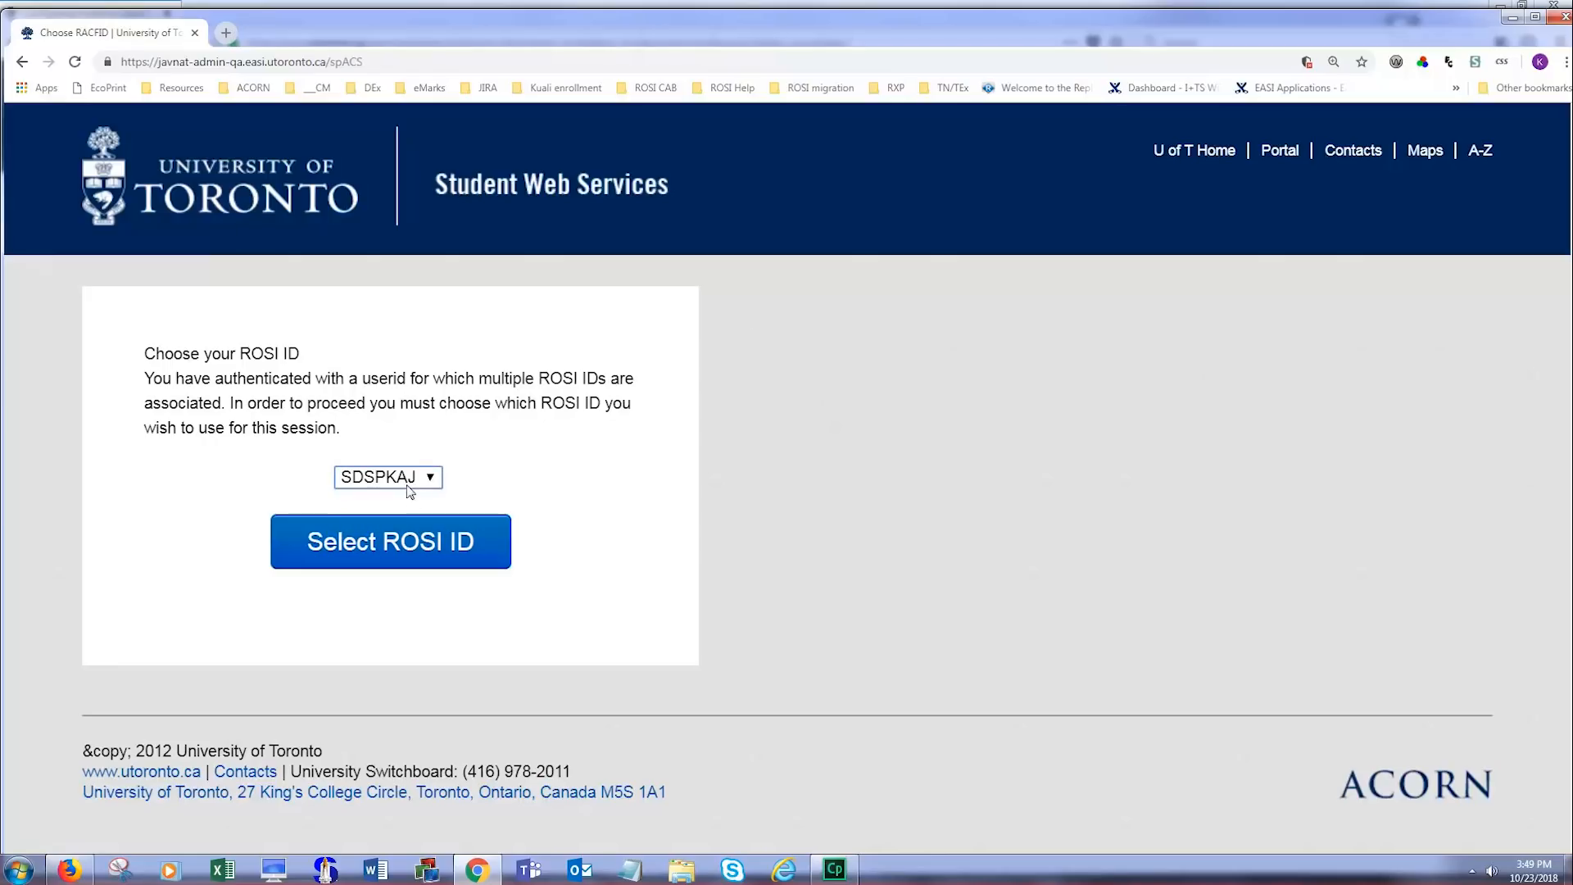
# Select the ROSI ID and log into ROSI for Staff to reach the Student Information System menu
pyautogui.click(390, 540)
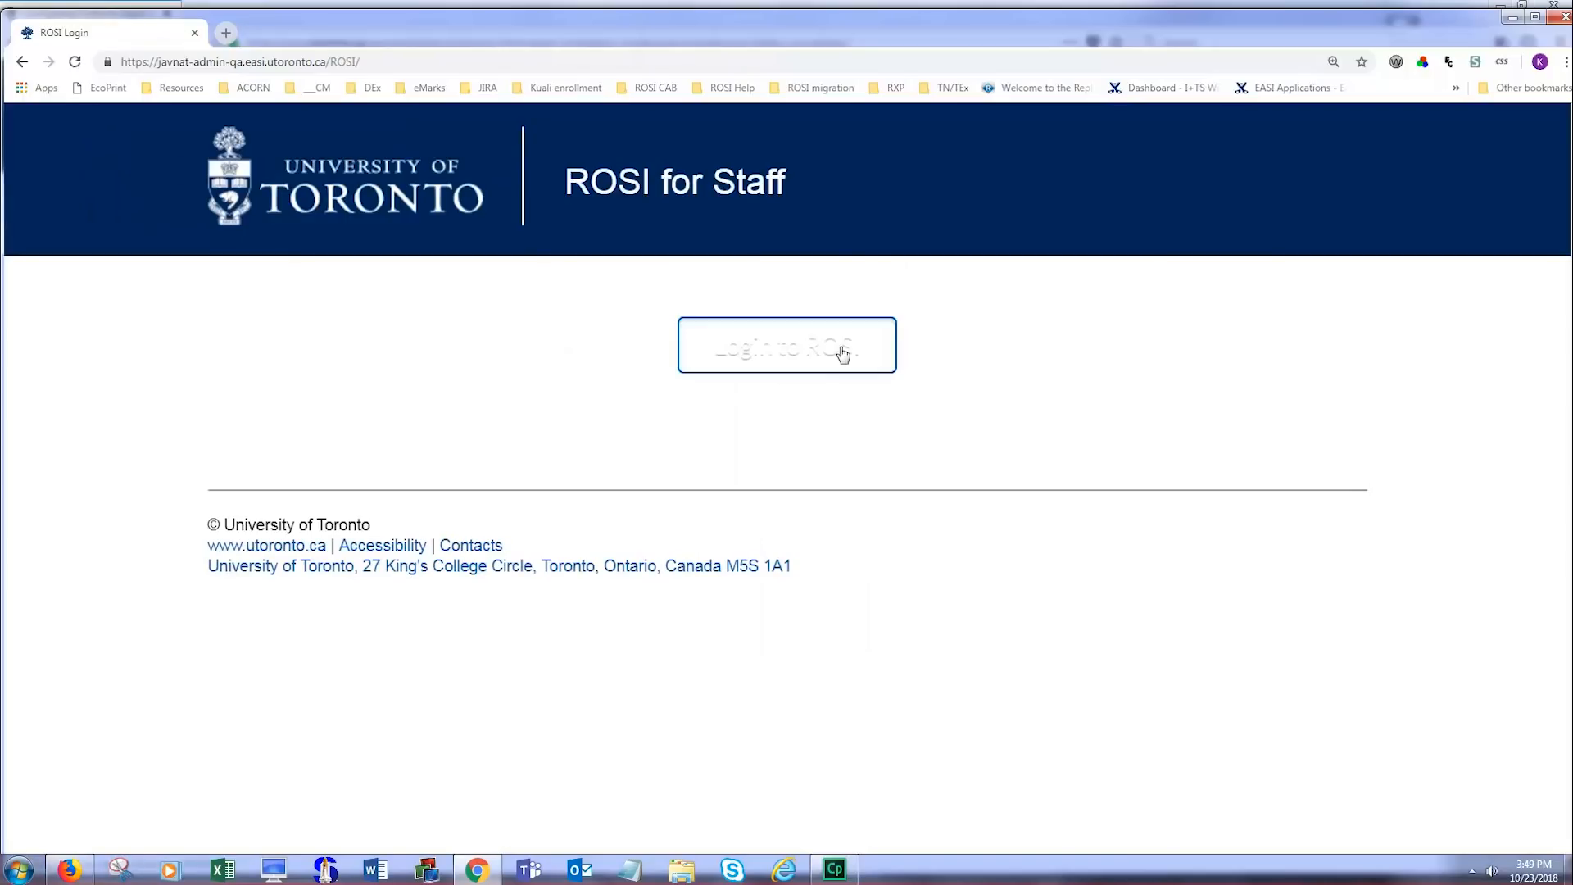
pyautogui.click(786, 344)
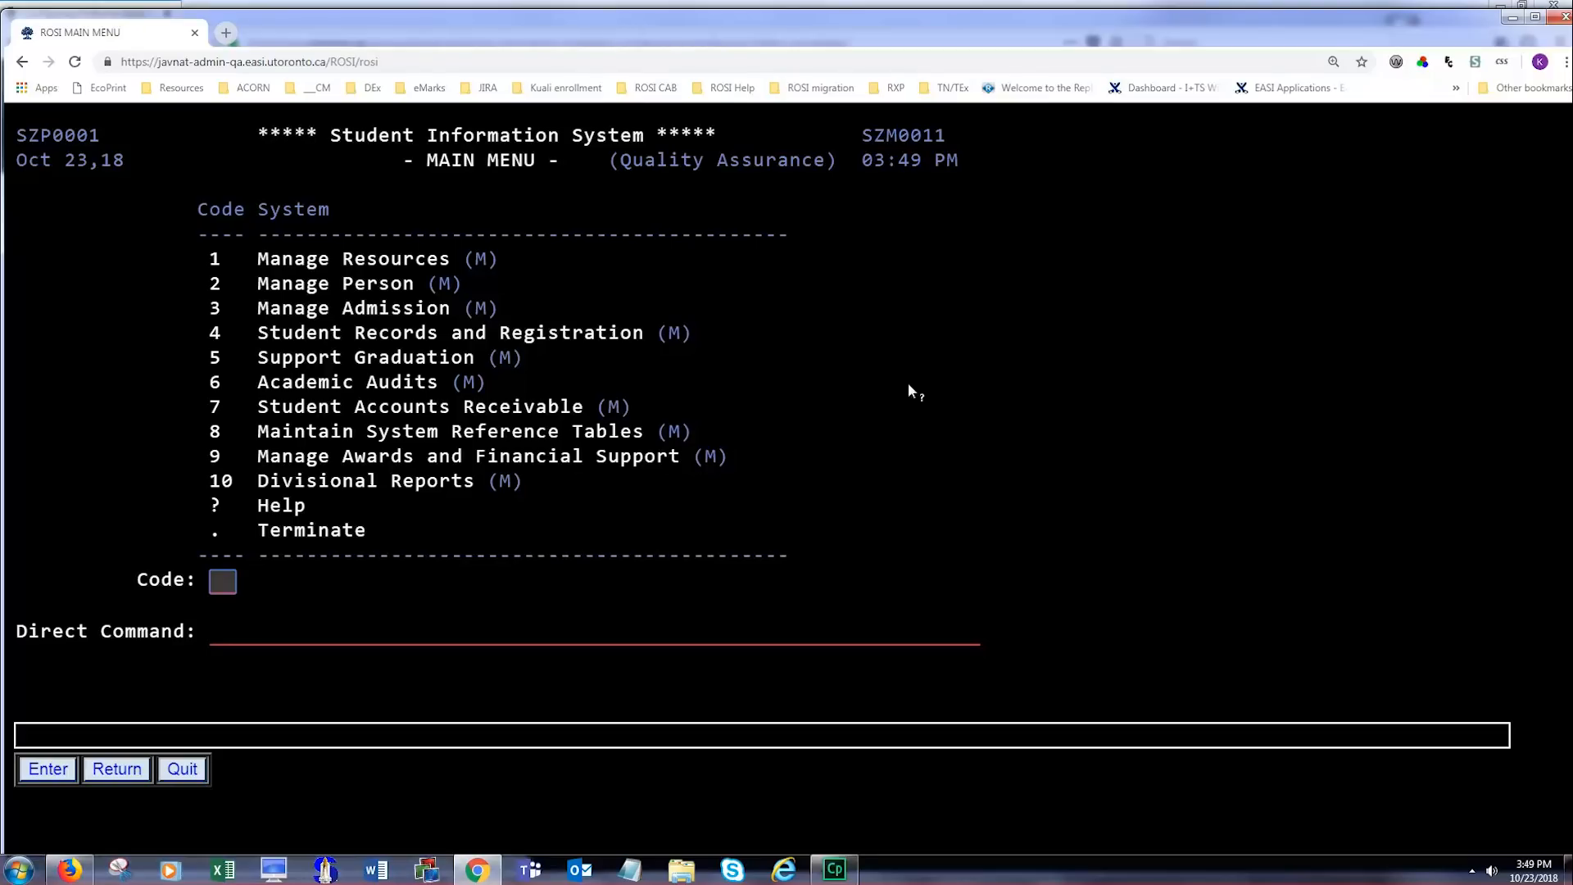
pyautogui.moveTo(975, 393)
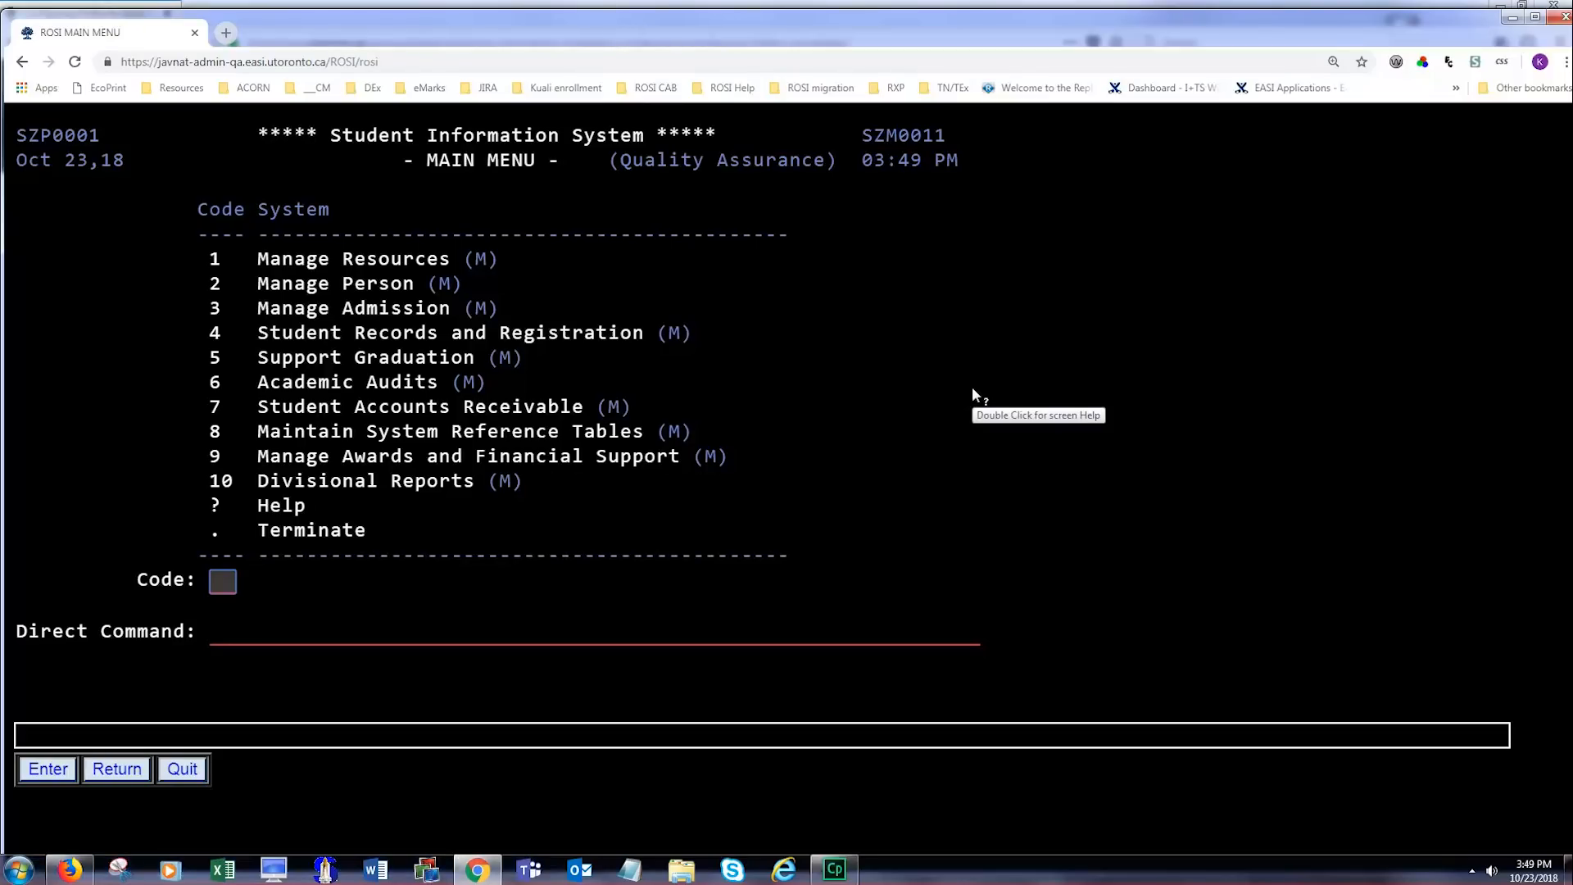